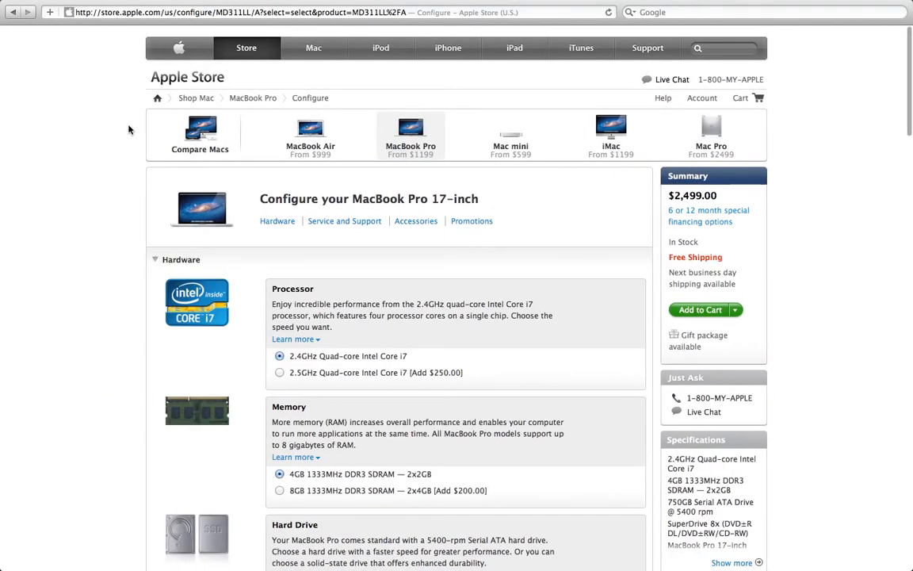
mouse_move(371, 289)
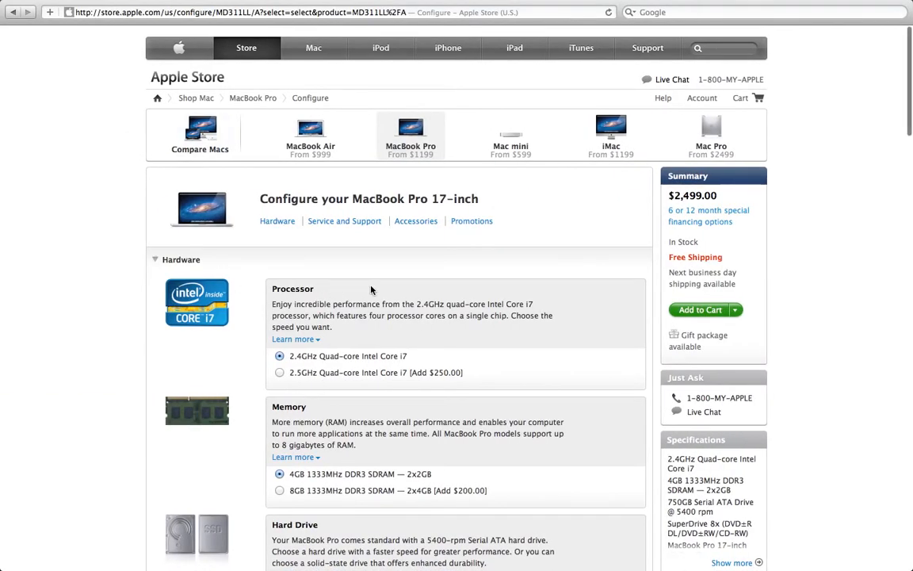
mouse_move(498, 297)
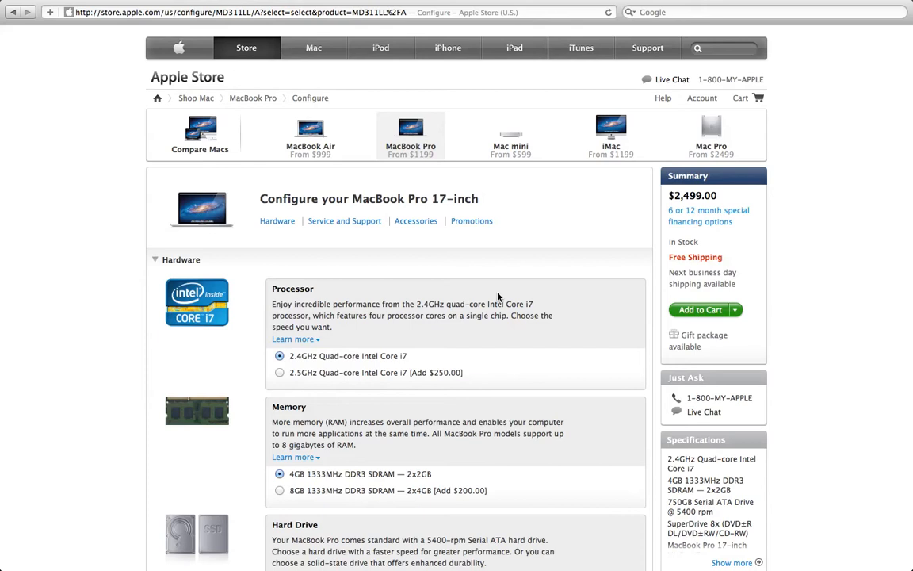
mouse_move(452, 352)
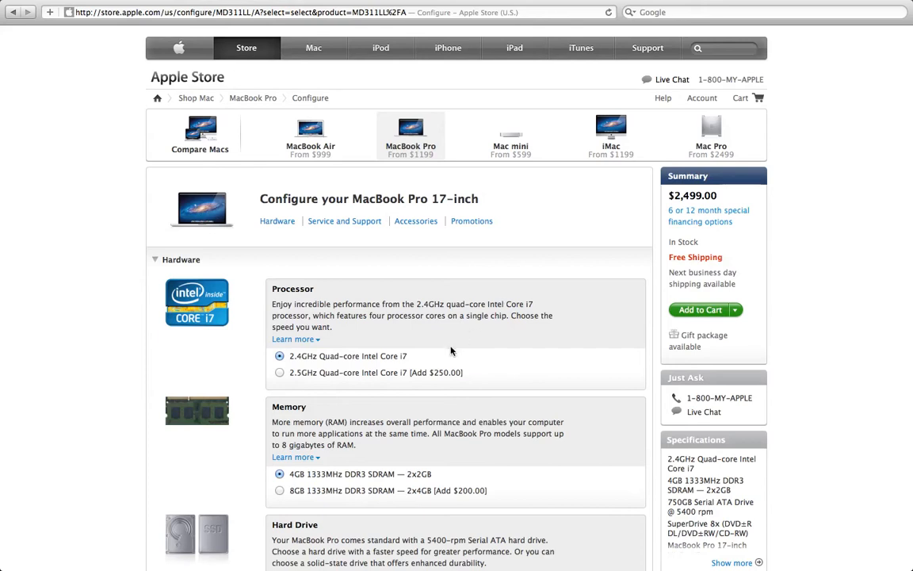
mouse_move(421, 241)
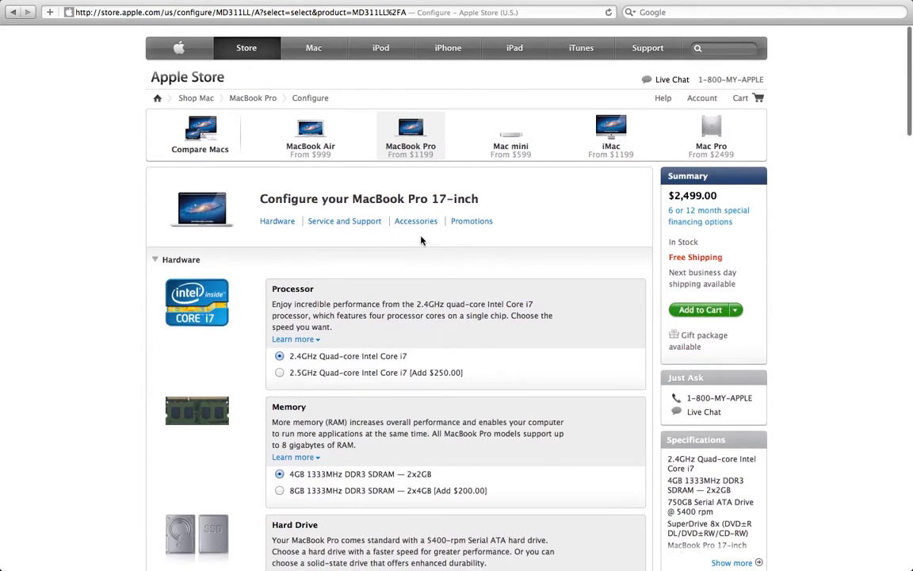
mouse_move(409, 197)
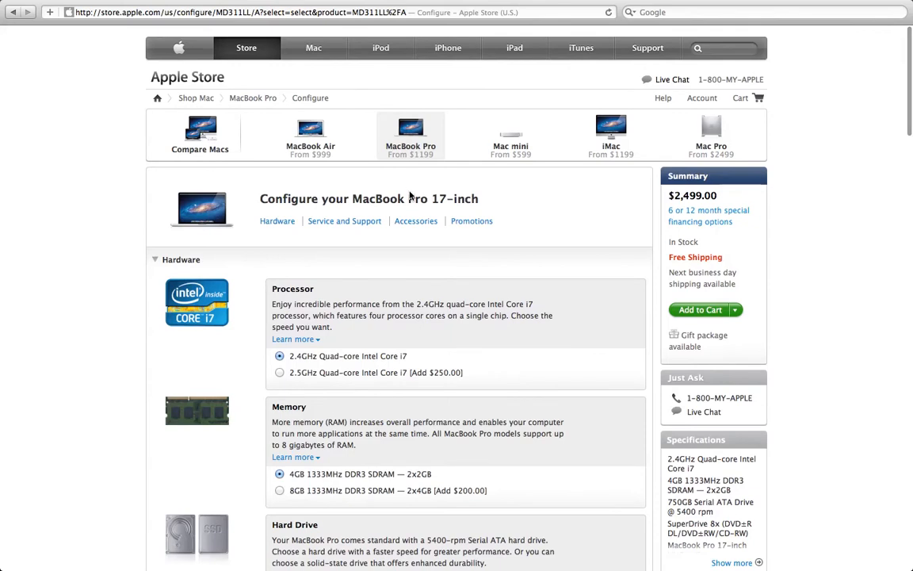
Choose the 8GB 1333MHz DDR3 SDRAM memory option, raising the price to $2,699
scroll(down, 3)
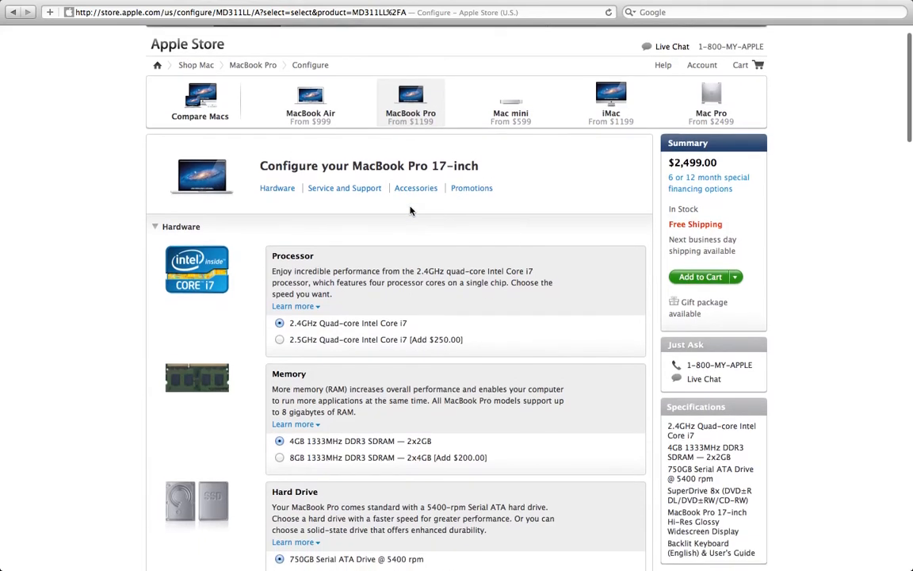
scroll(down, 3)
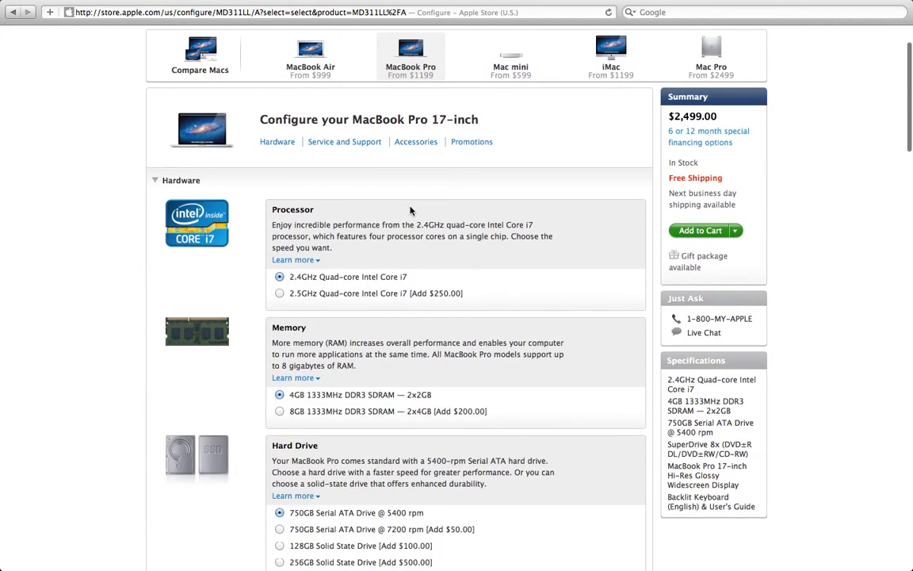
scroll(down, 3)
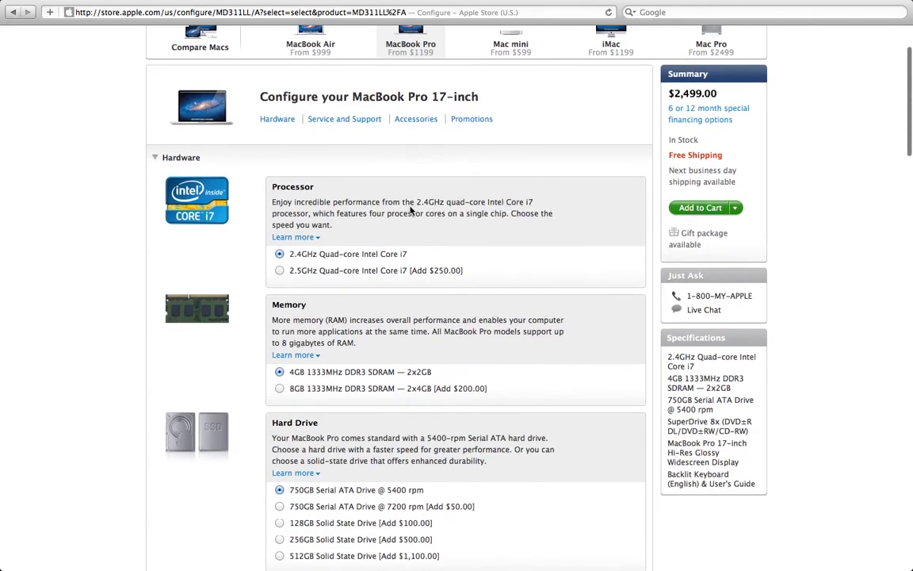
scroll(down, 3)
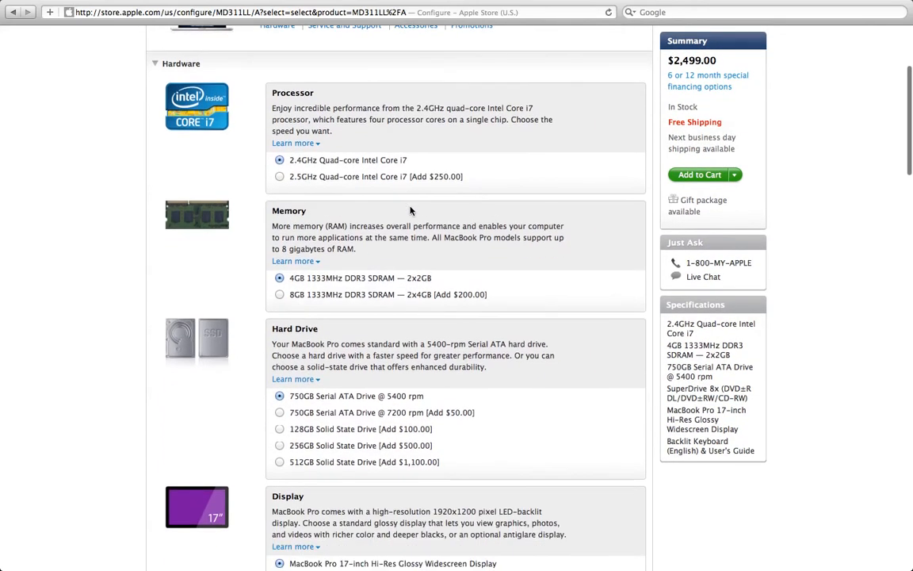
scroll(down, 3)
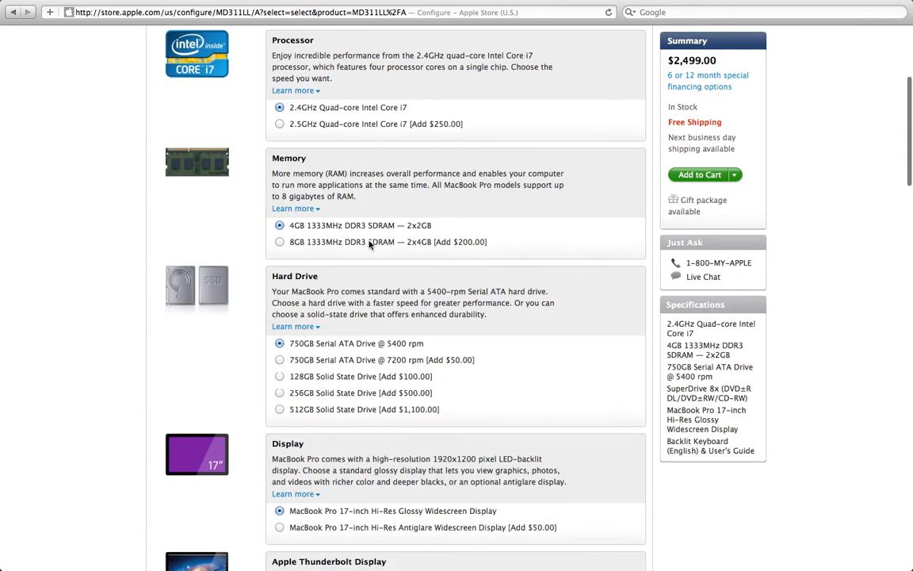
click(279, 241)
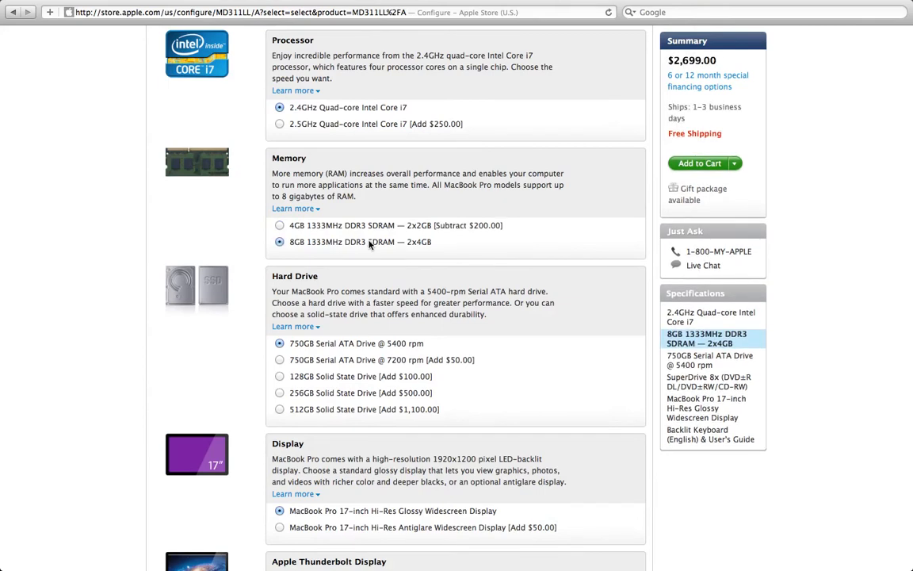
scroll(down, 3)
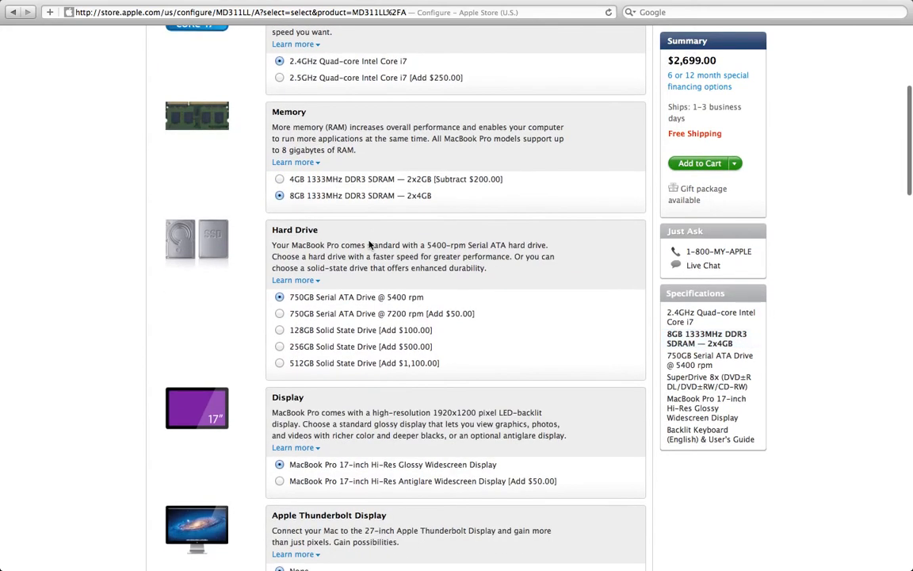
scroll(down, 3)
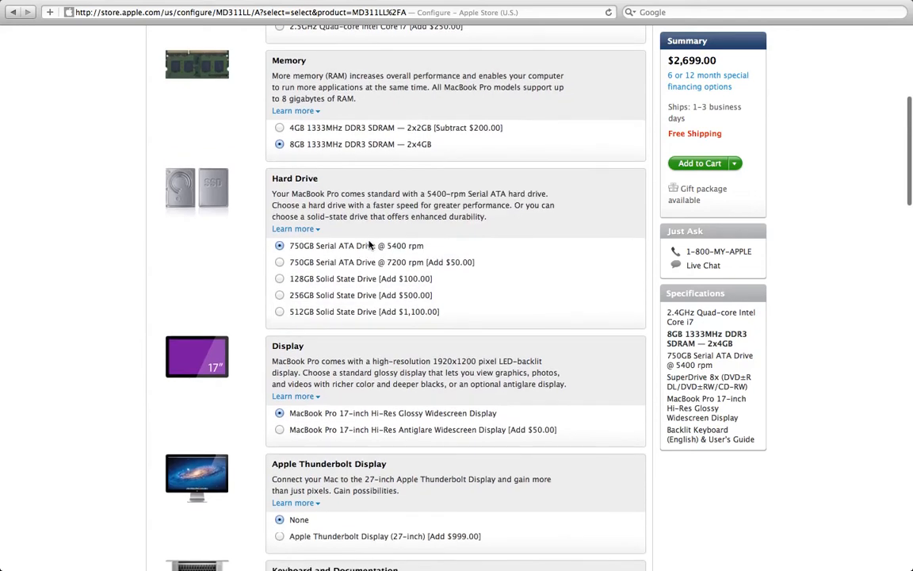
scroll(down, 3)
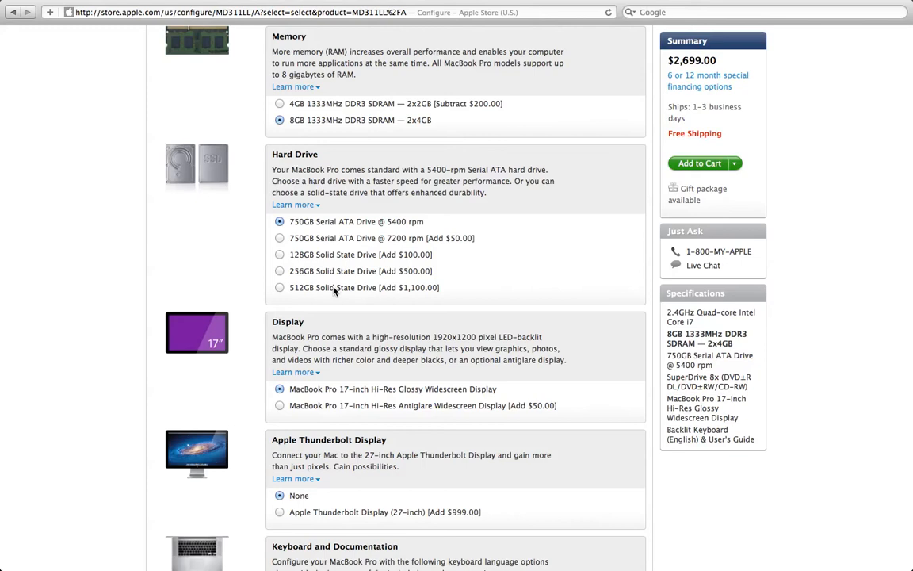
Select the 512GB Solid State Drive and the Hi-Res Antiglare Widescreen Display, total $3,849
click(279, 287)
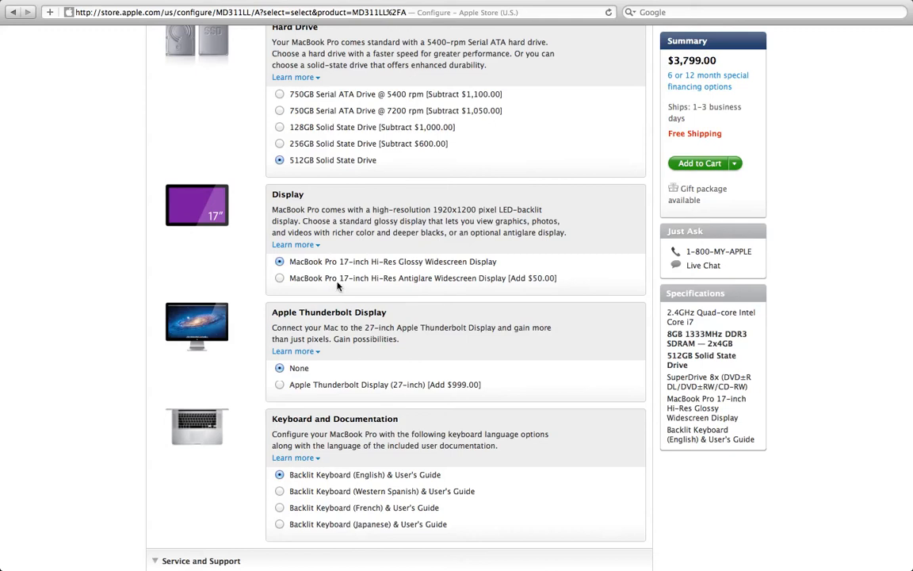
click(279, 278)
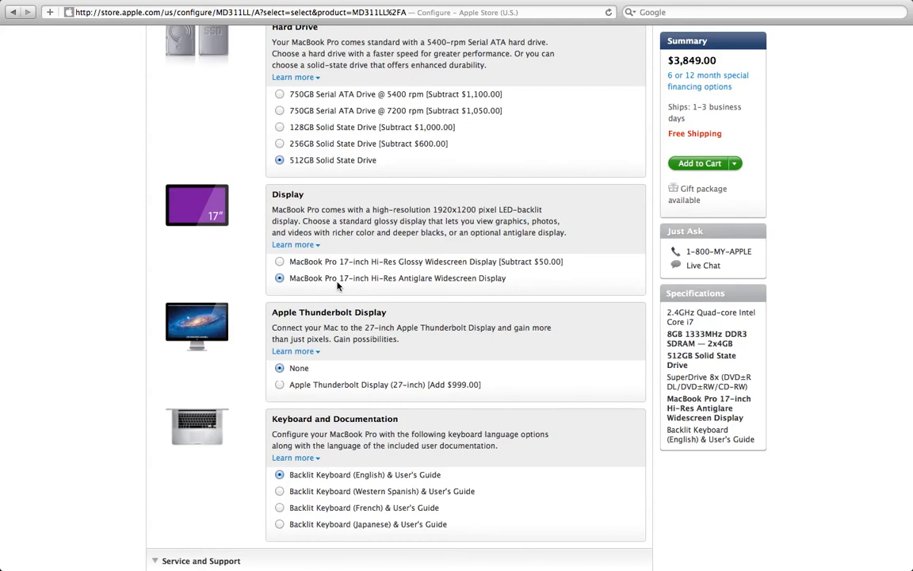
Select the Apple Thunderbolt Display (27-inch) option, raising the total to $4,848
scroll(down, 3)
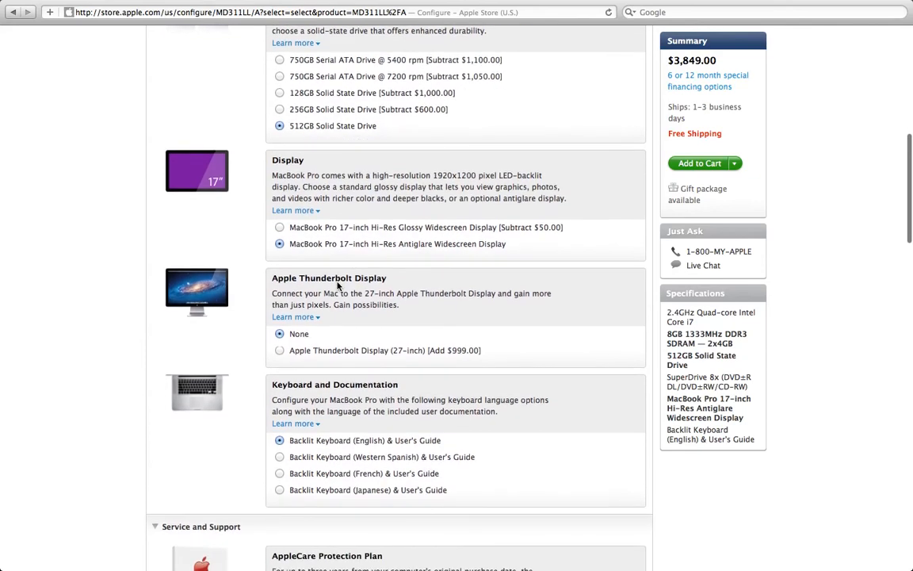
scroll(down, 3)
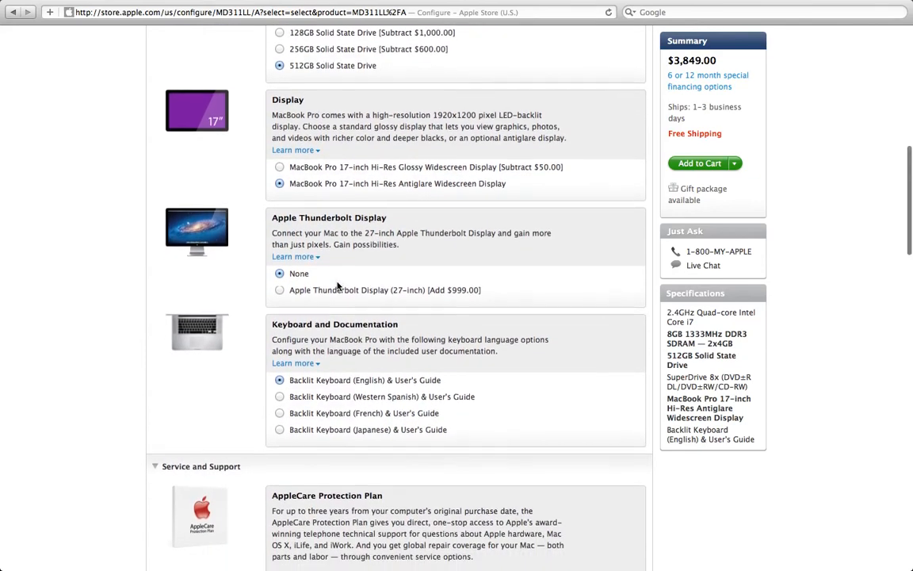
scroll(down, 3)
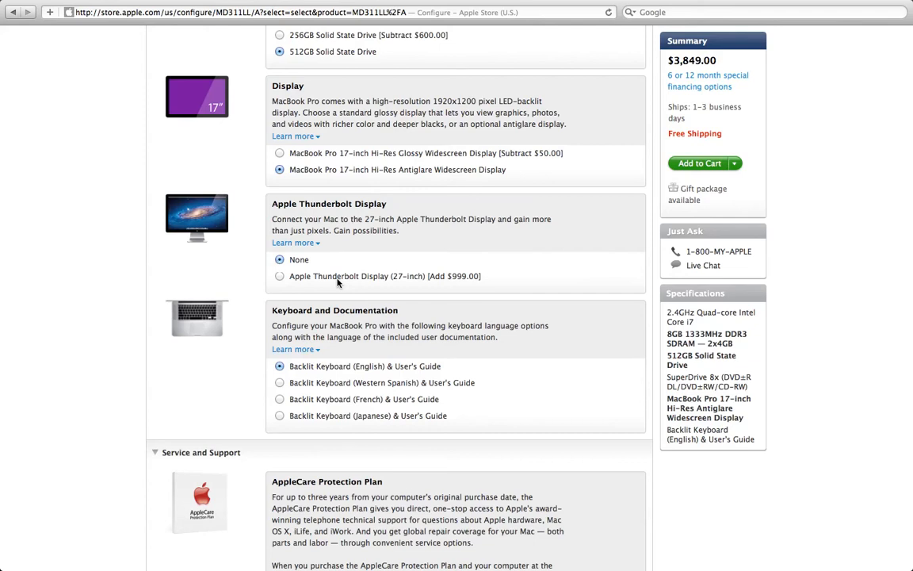
mouse_move(266, 247)
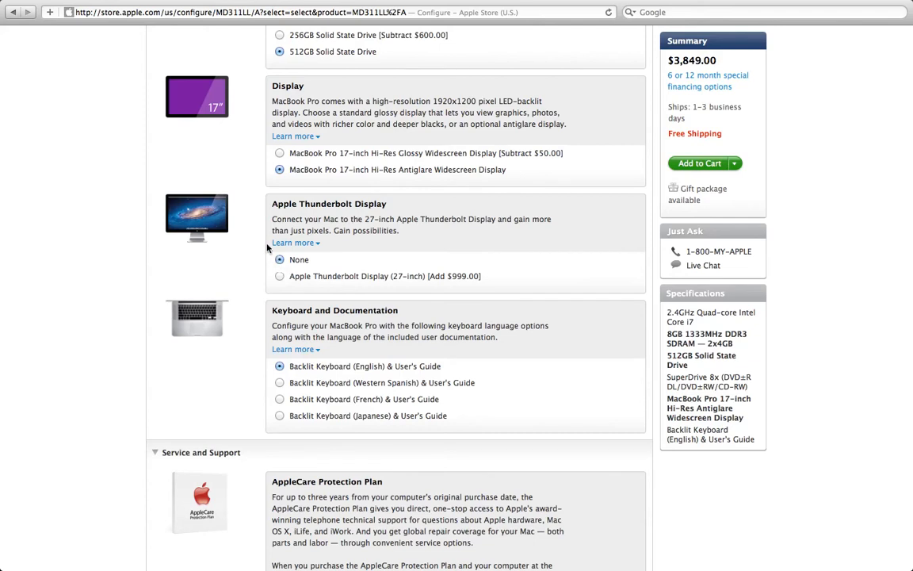
mouse_move(257, 228)
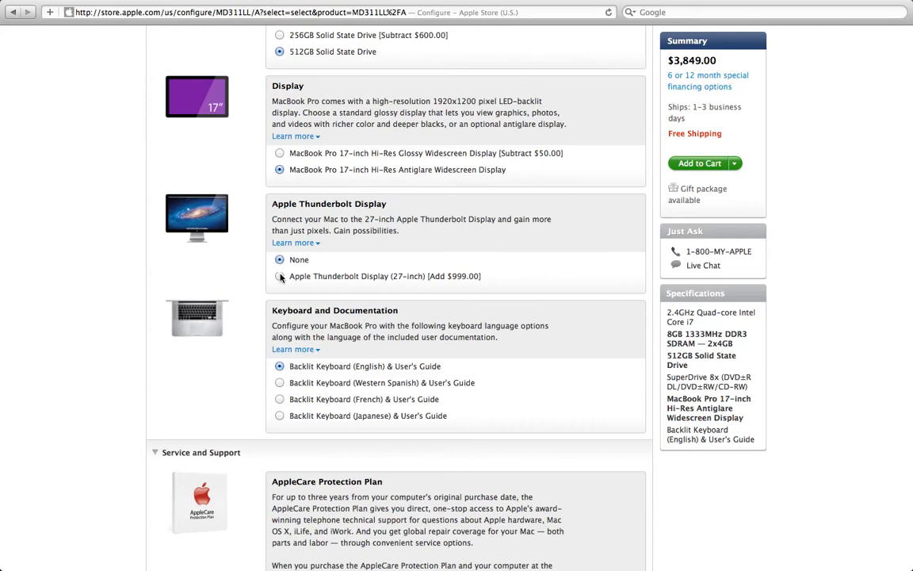
click(279, 276)
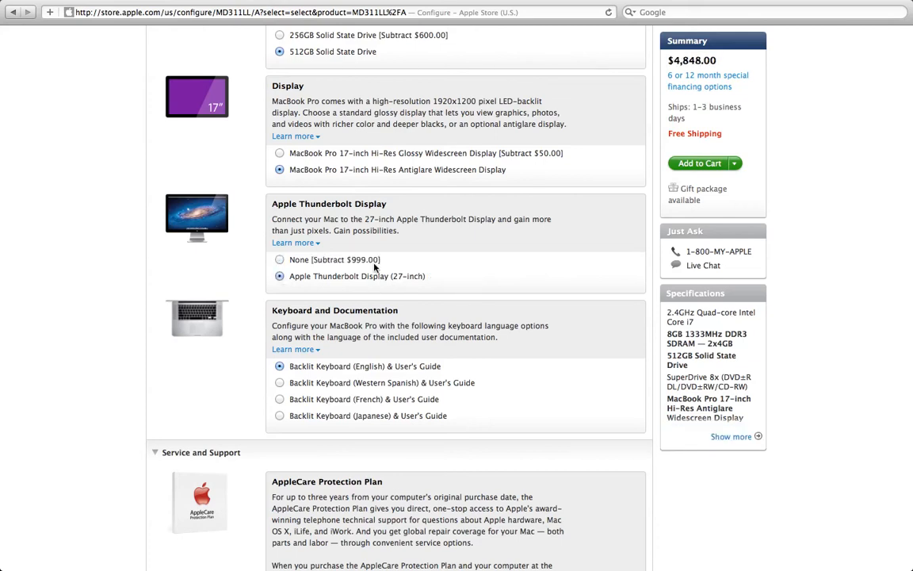
scroll(down, 3)
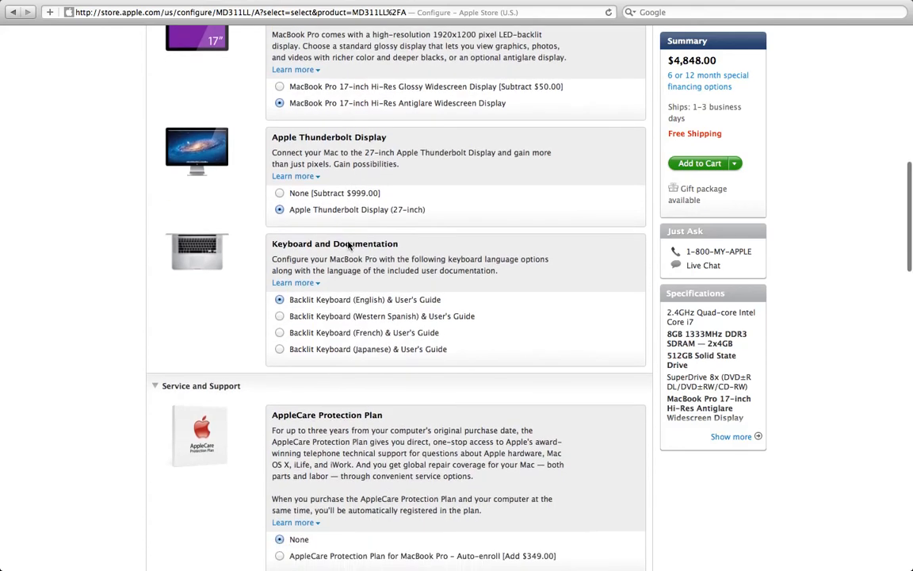
scroll(down, 3)
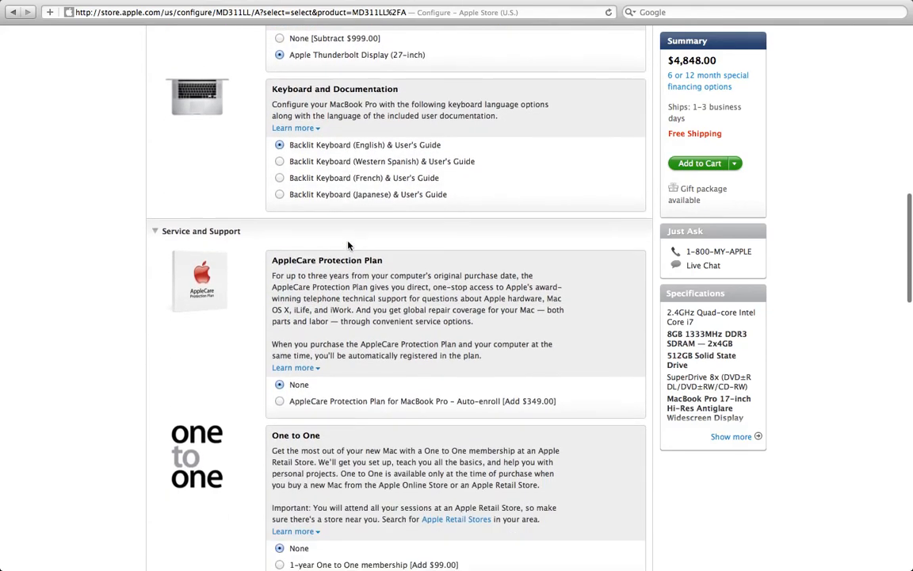
scroll(down, 3)
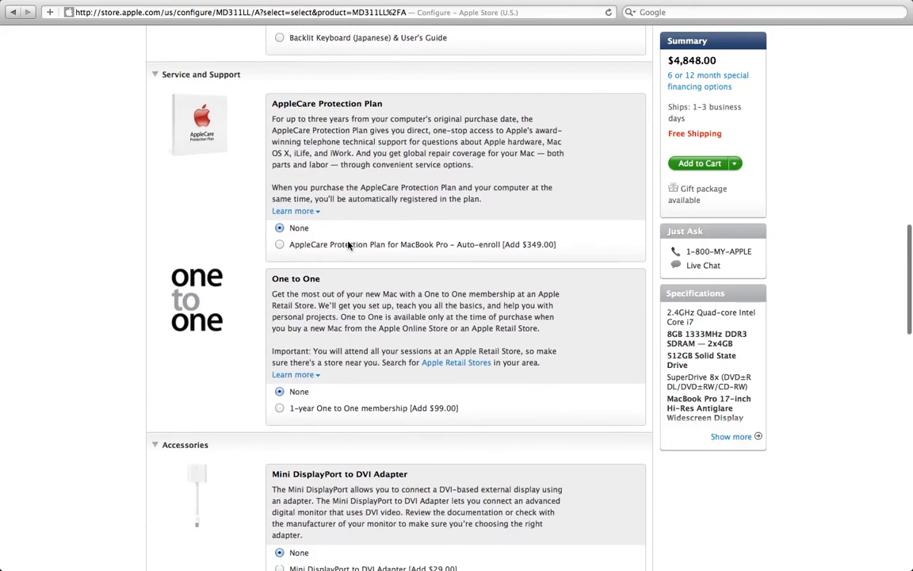
click(279, 244)
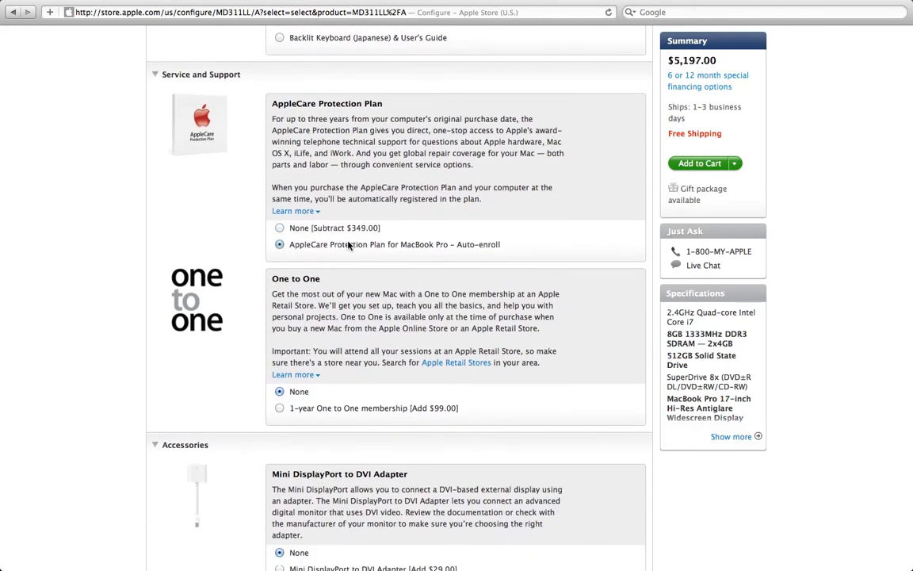
mouse_move(755, 247)
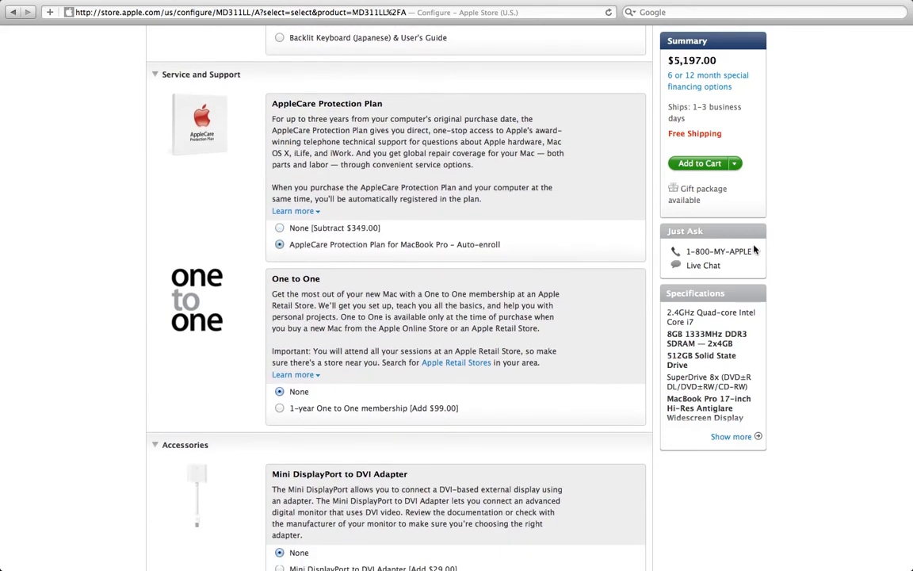
mouse_move(801, 67)
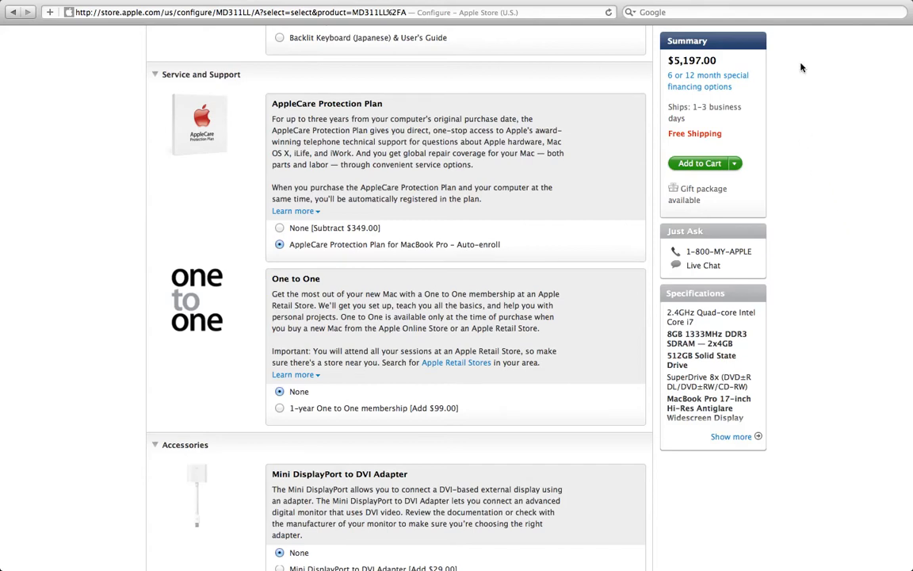
mouse_move(780, 46)
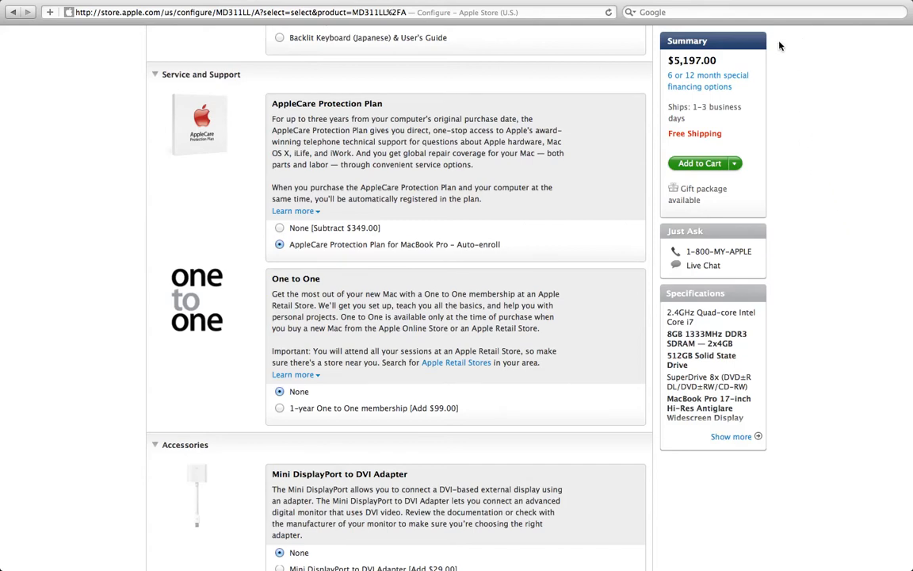
mouse_move(212, 162)
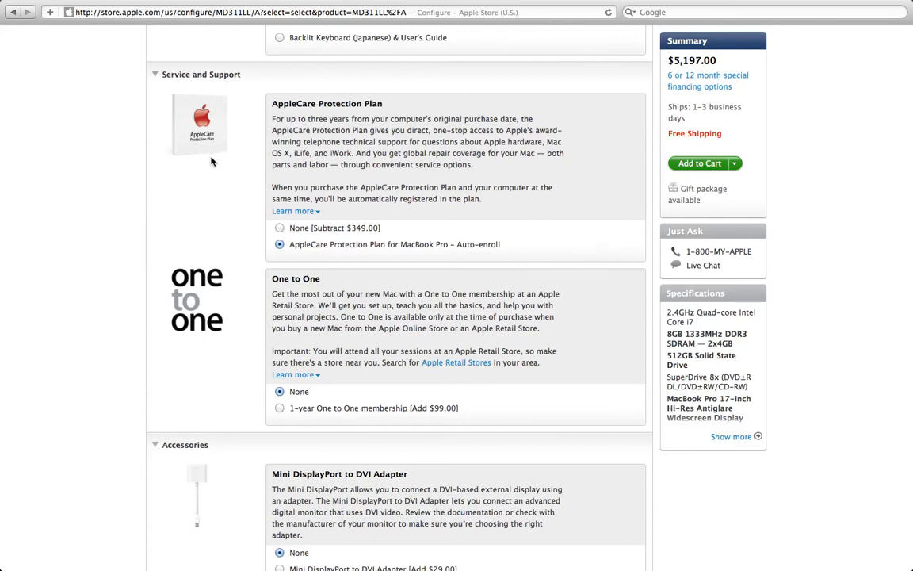
Select the 1-year One to One membership, bringing the total to $5,296
scroll(down, 3)
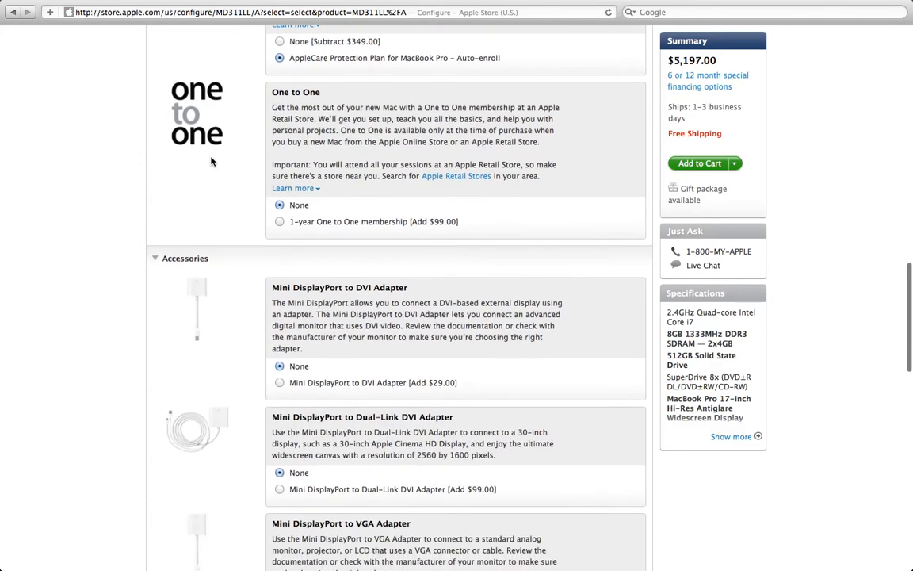
scroll(down, 3)
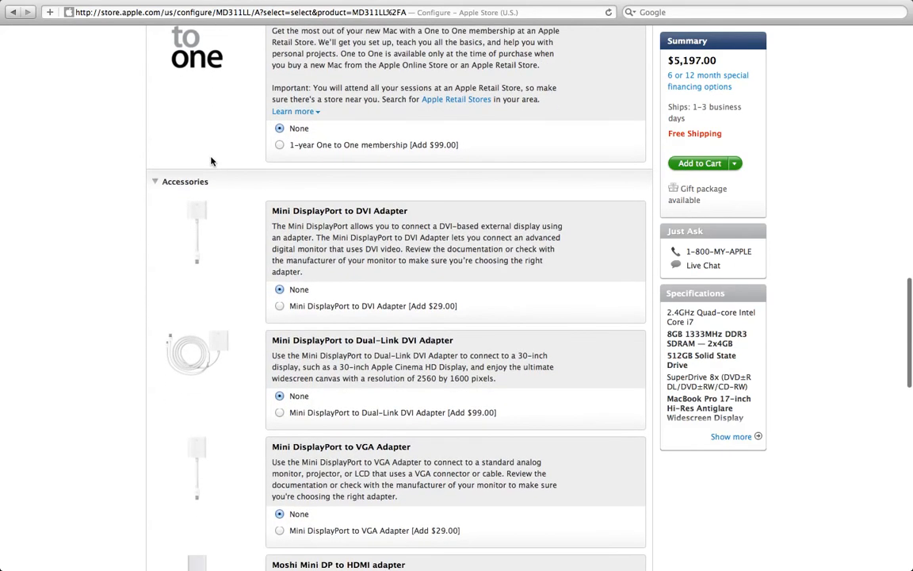
mouse_move(311, 149)
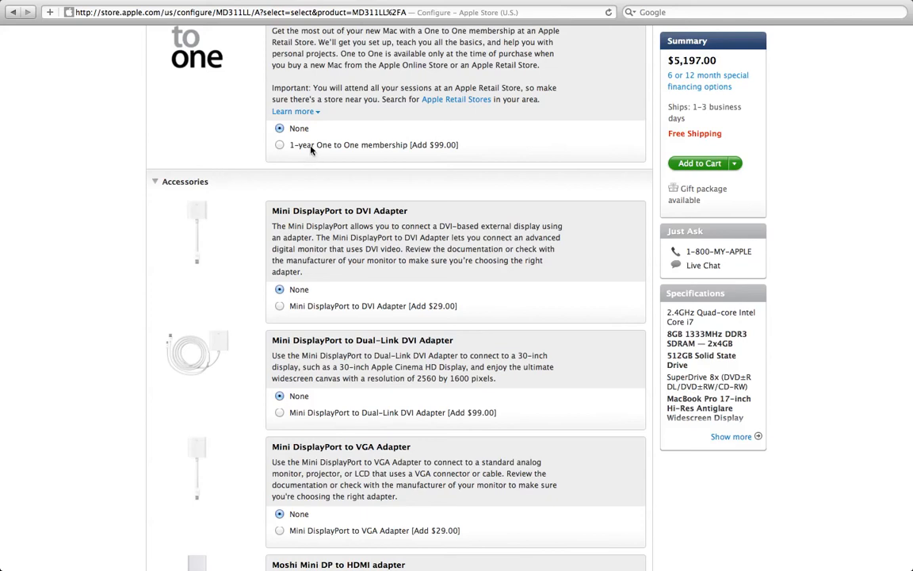
click(279, 143)
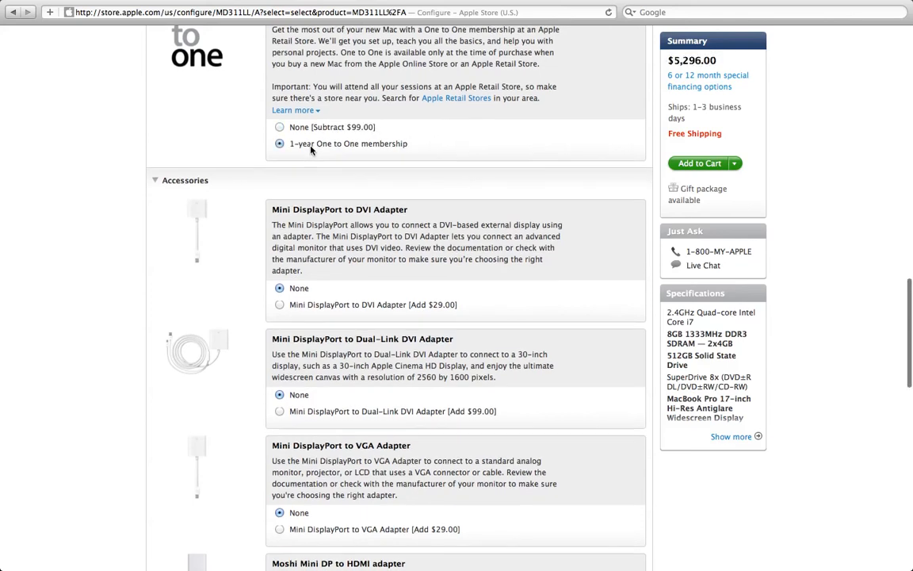
scroll(down, 3)
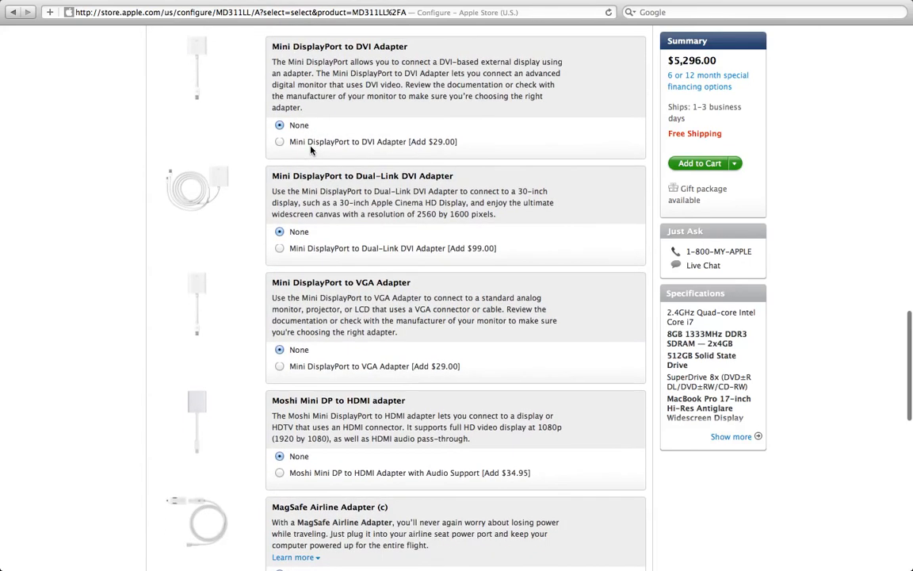
scroll(down, 3)
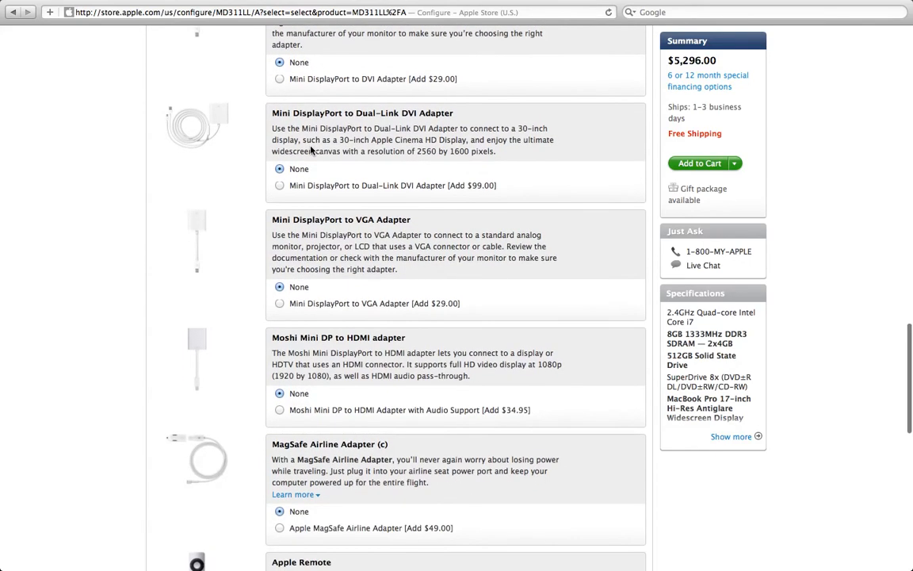
scroll(down, 3)
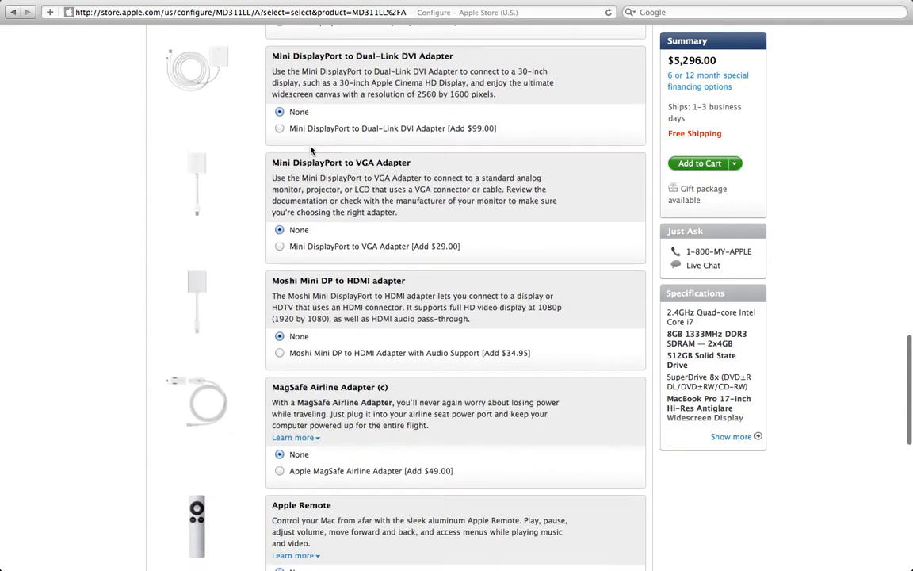
Review the Accessories options, leaving them at None, and return to the top of the page
scroll(down, 3)
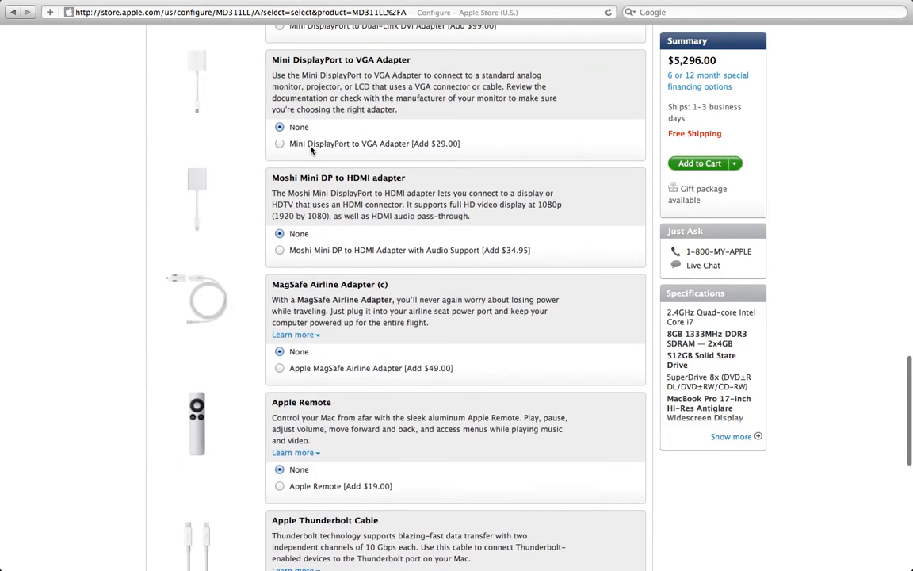
scroll(down, 3)
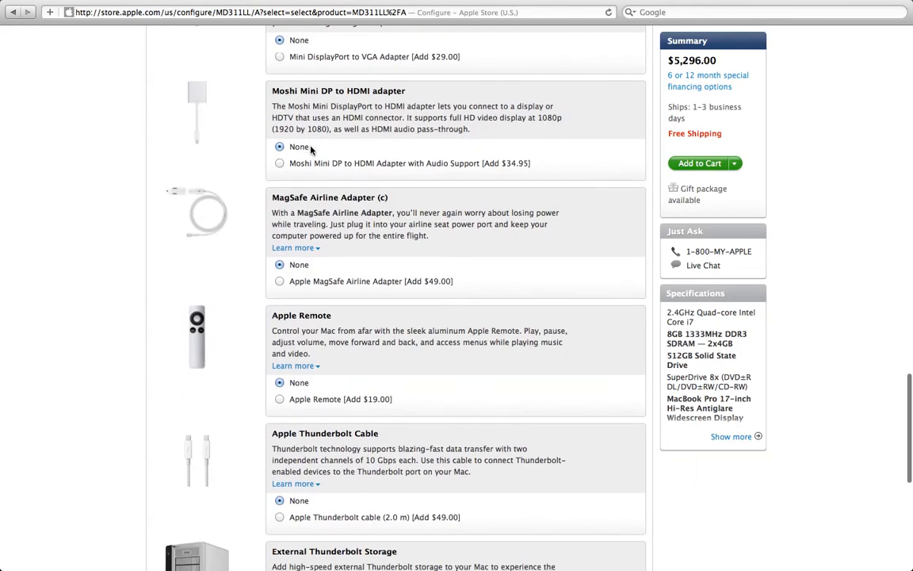
scroll(down, 3)
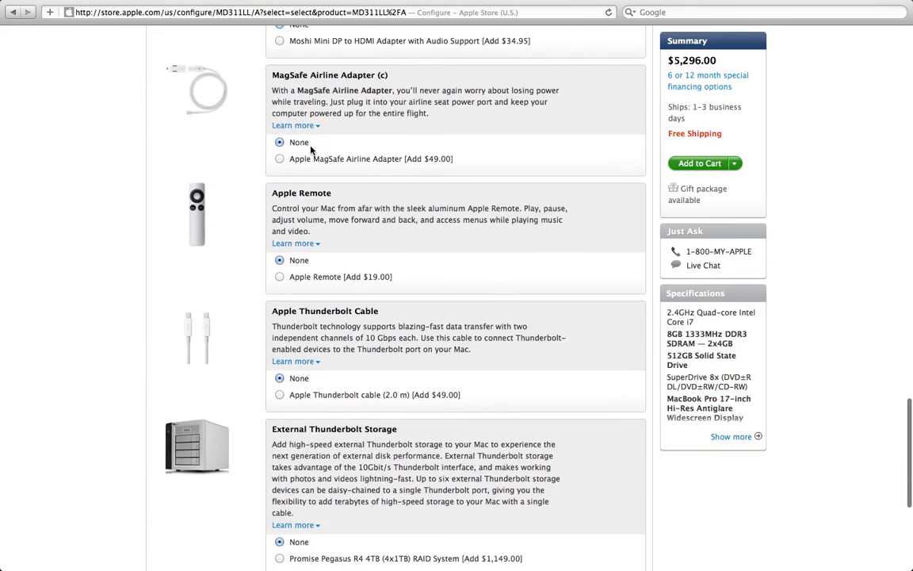
scroll(down, 3)
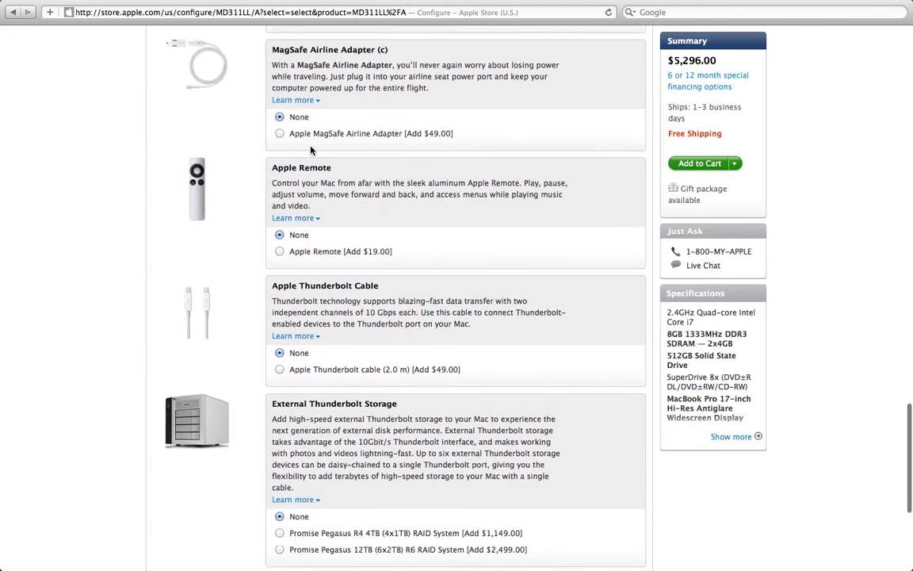
scroll(up, 3)
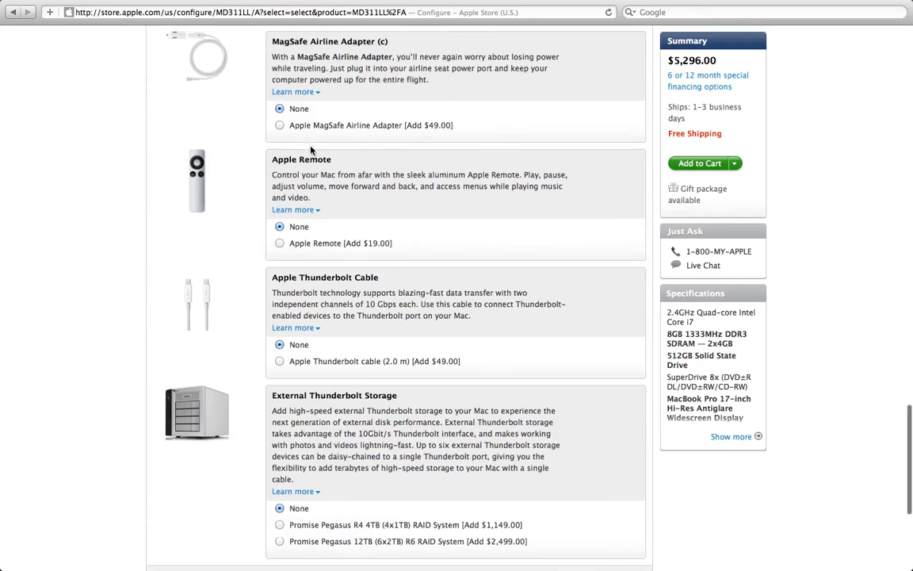
scroll(down, 3)
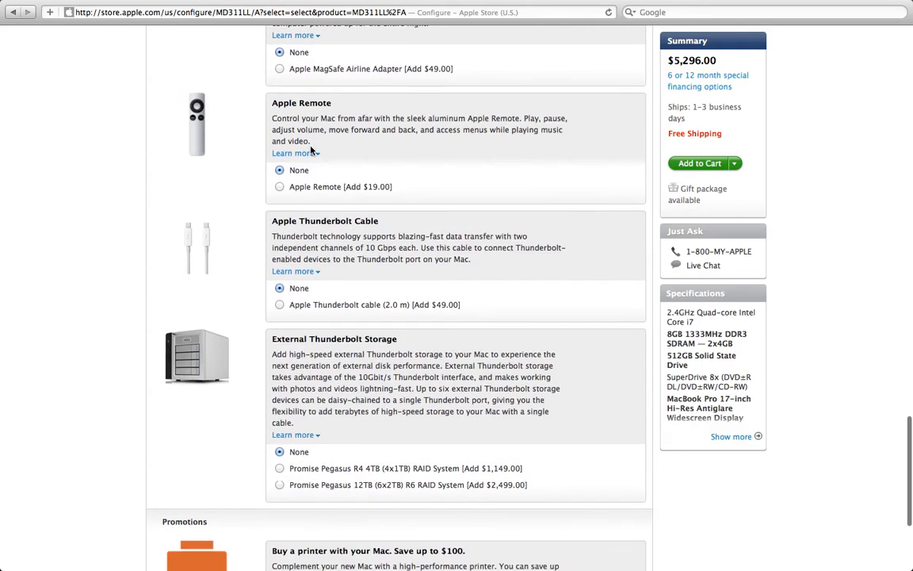
scroll(down, 3)
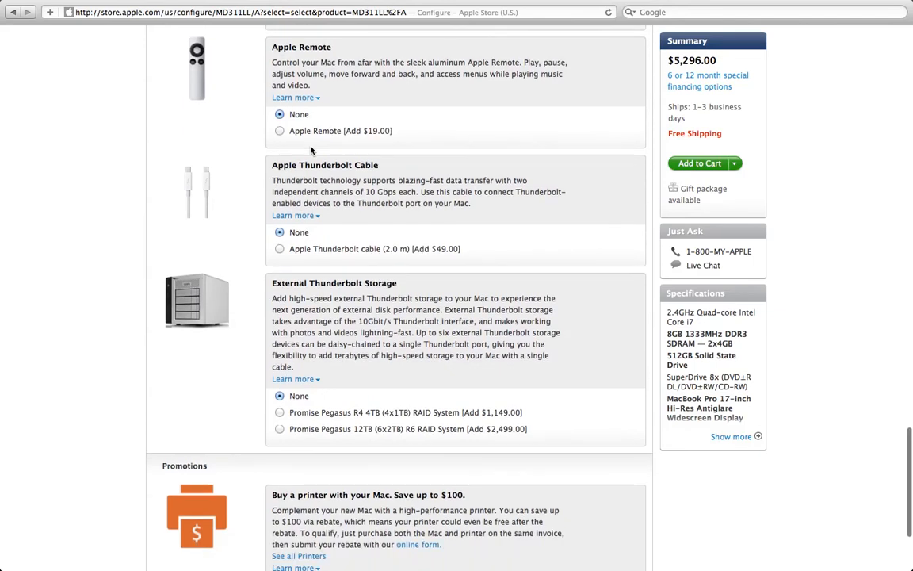
scroll(up, 3)
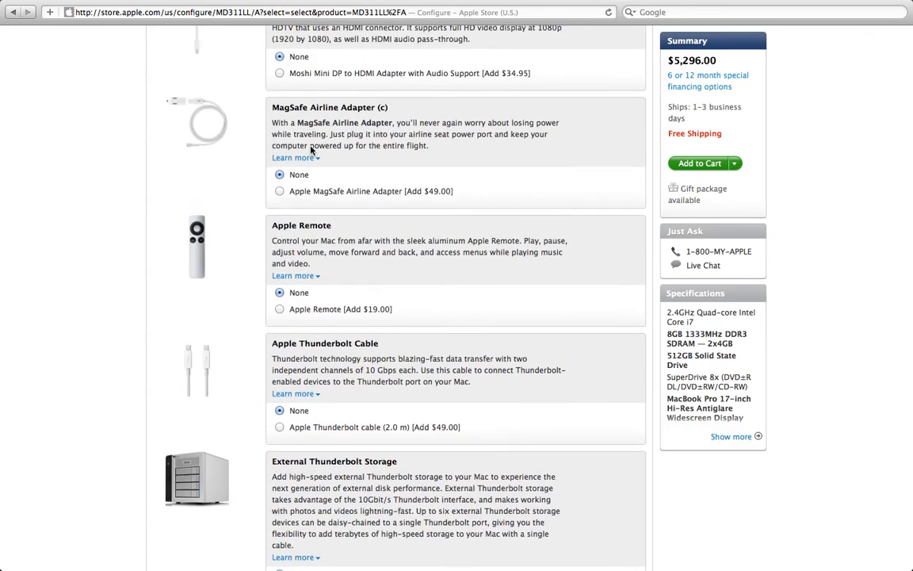
scroll(up, 3)
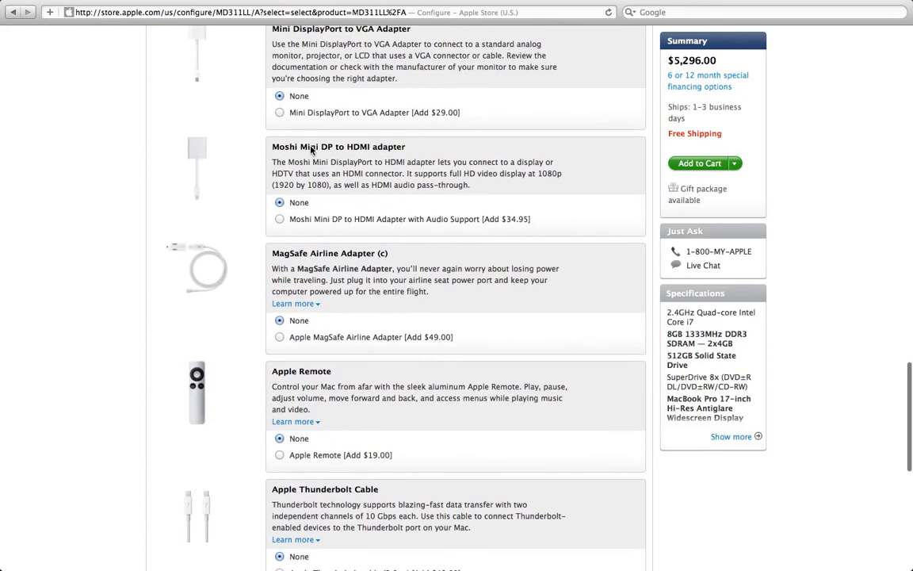
mouse_move(524, 91)
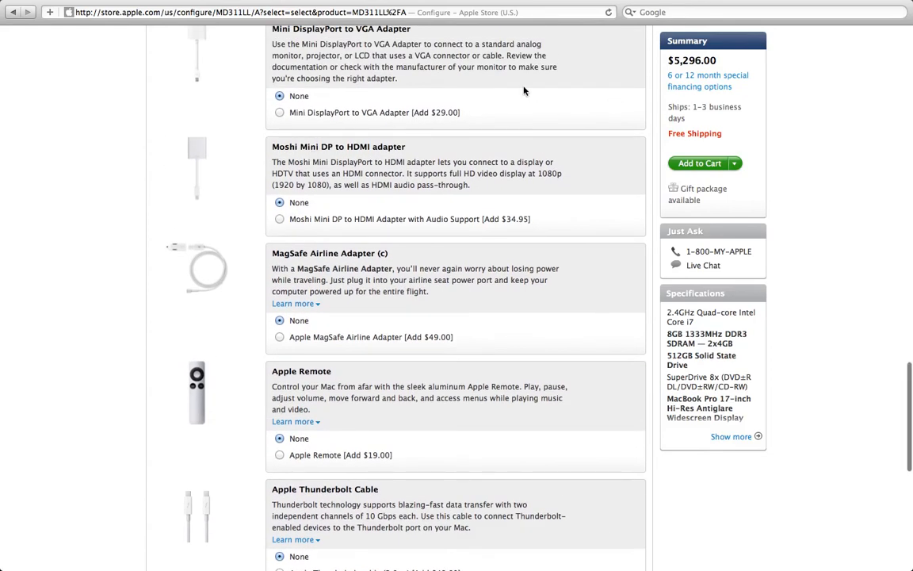
scroll(up, 3)
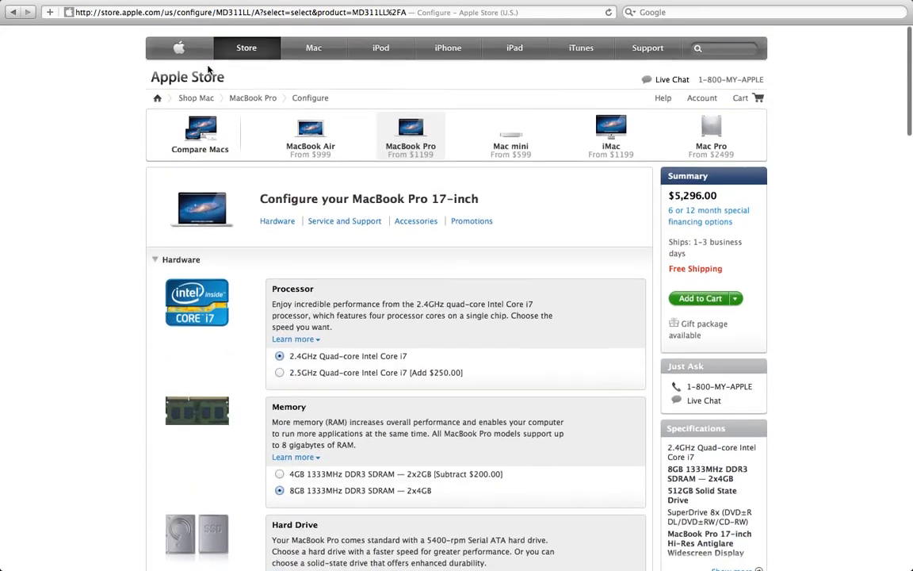
scroll(down, 3)
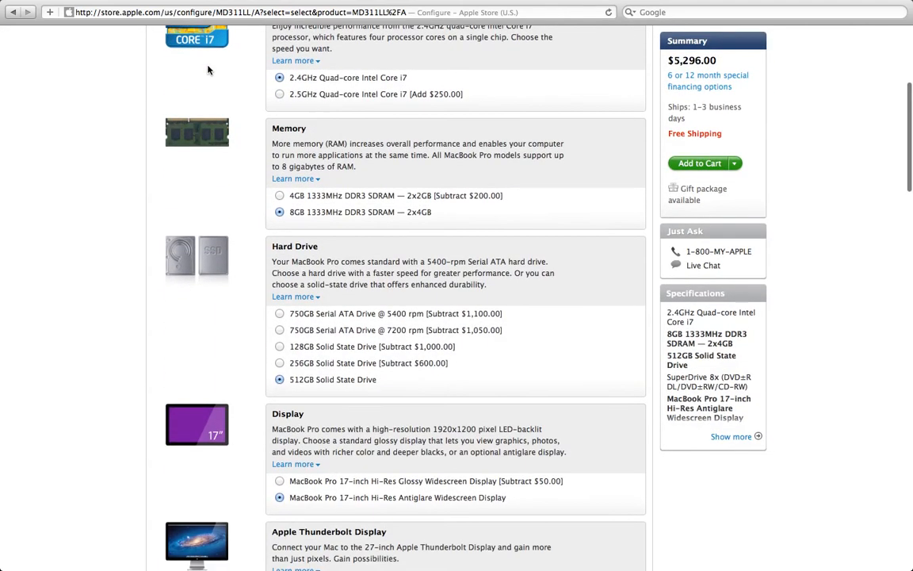
scroll(down, 3)
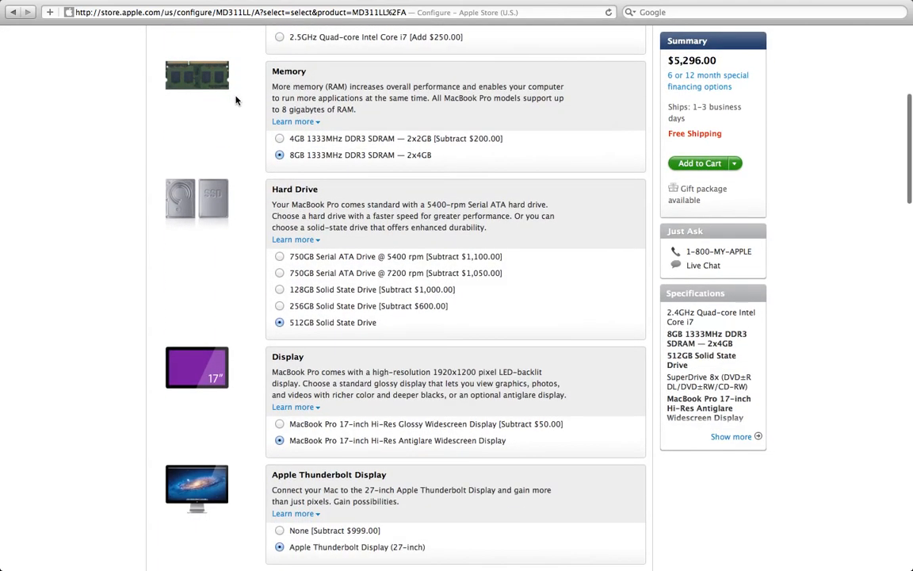
scroll(up, 3)
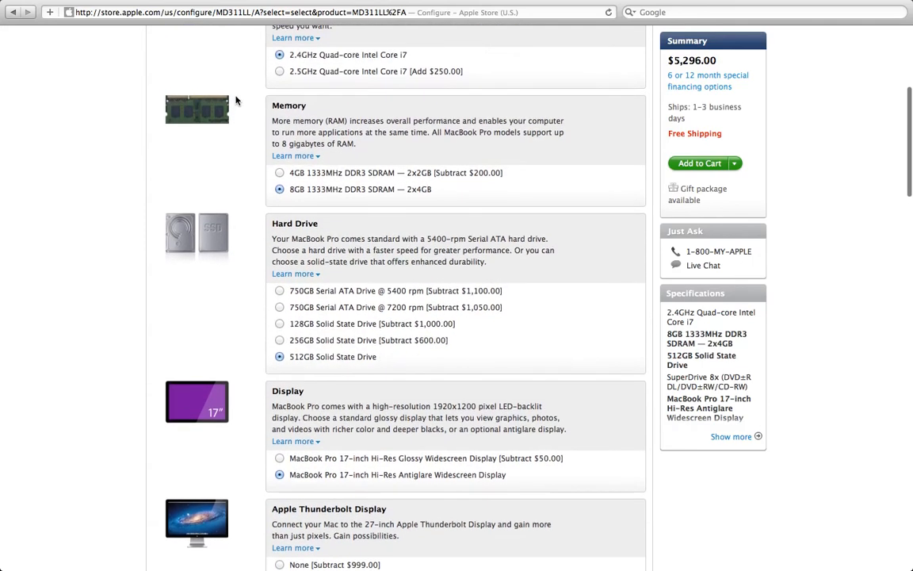
scroll(down, 3)
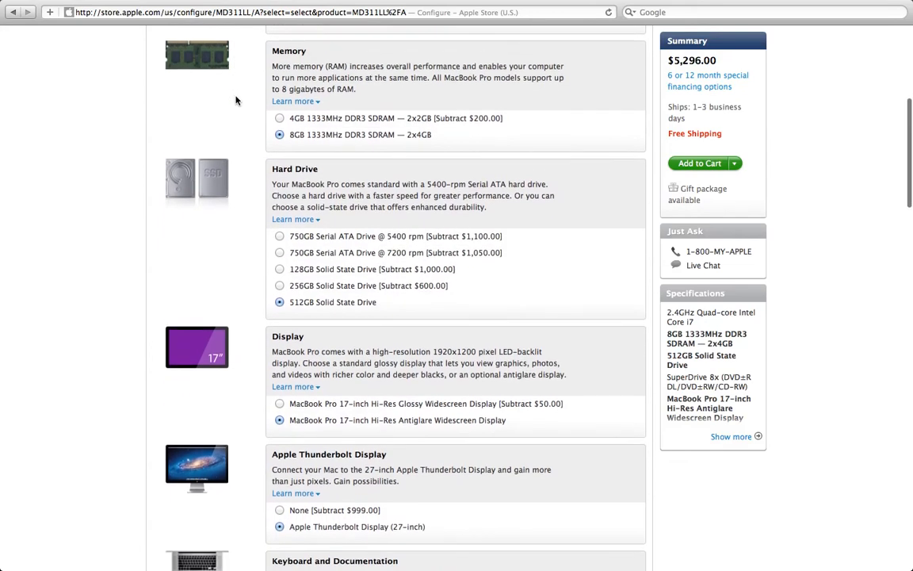
scroll(down, 3)
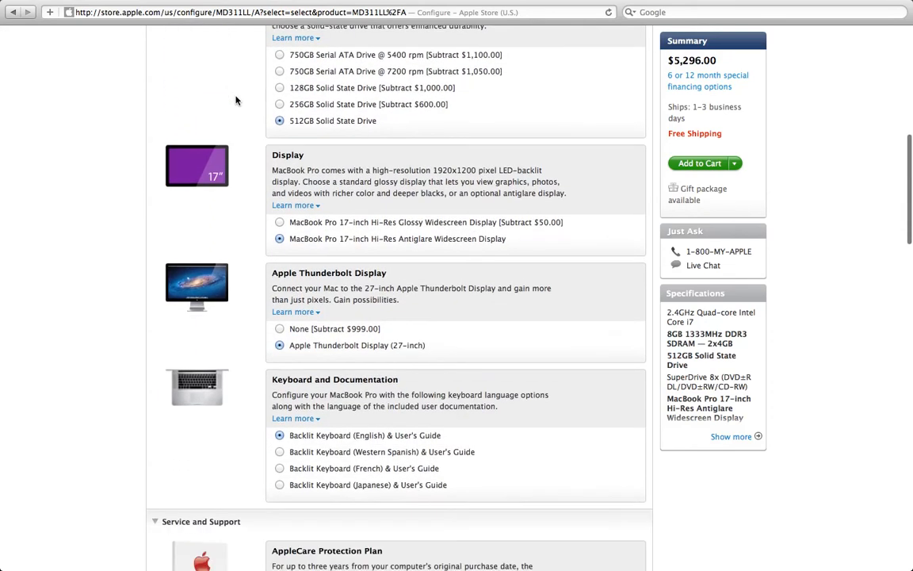
scroll(down, 3)
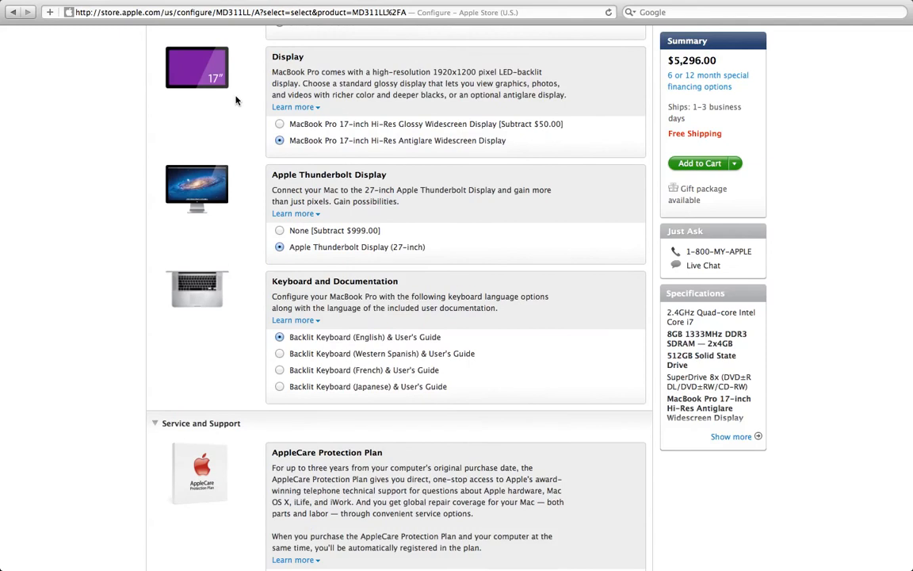
scroll(down, 3)
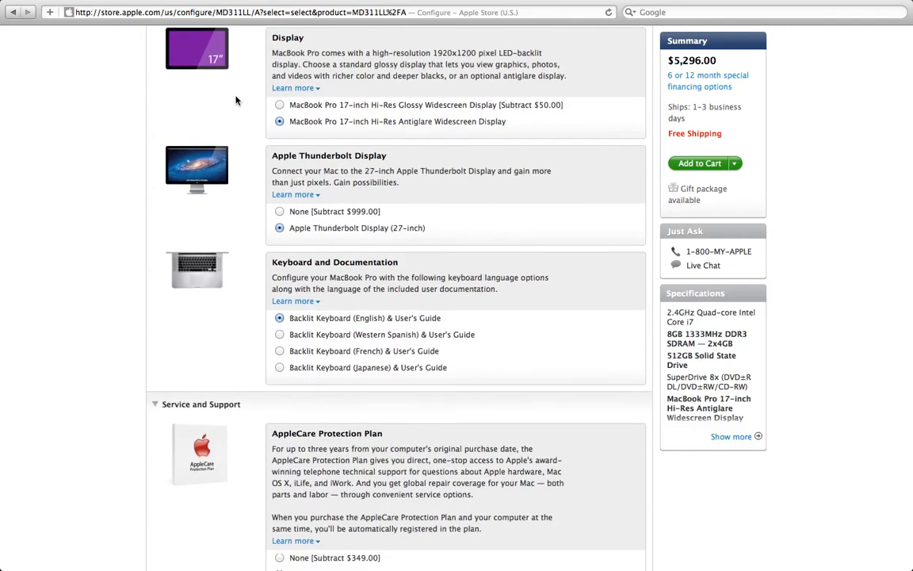
scroll(down, 3)
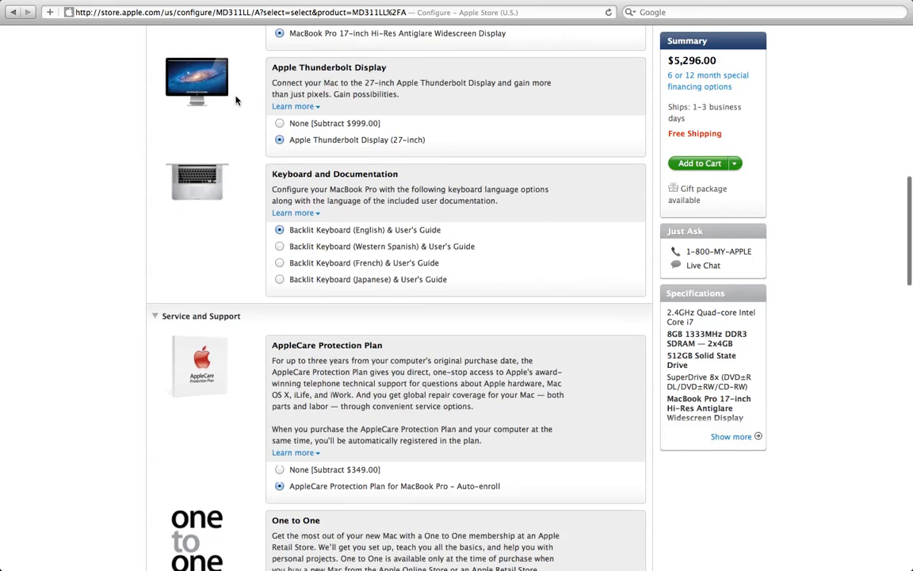
scroll(down, 3)
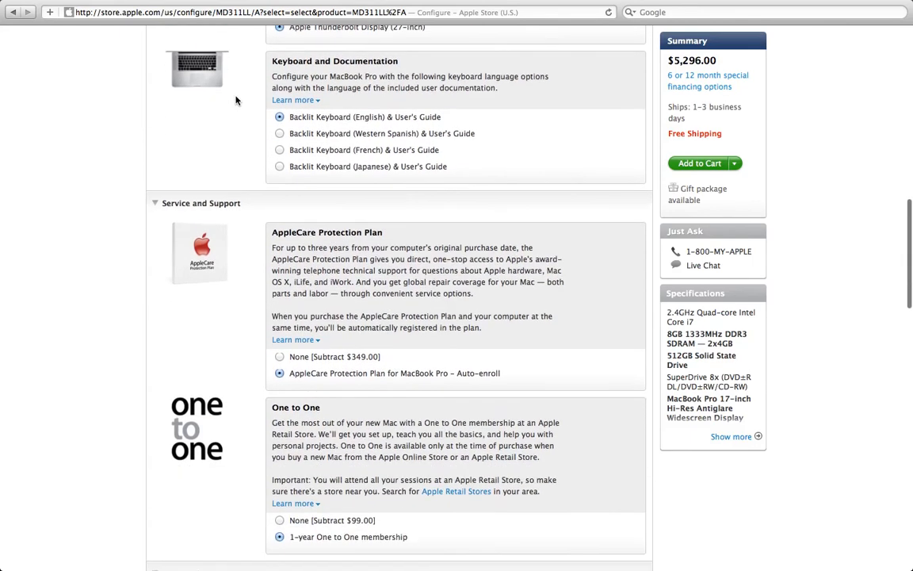
scroll(down, 3)
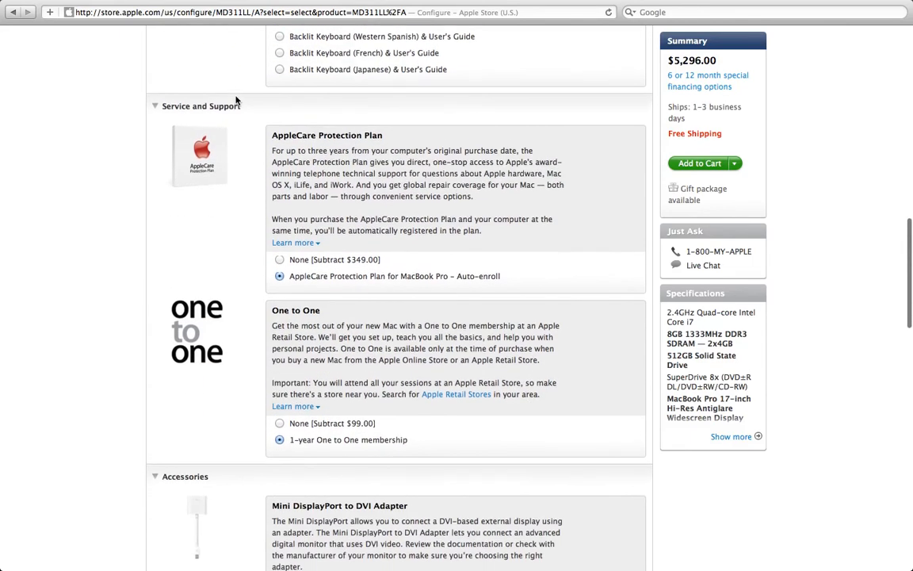
scroll(down, 3)
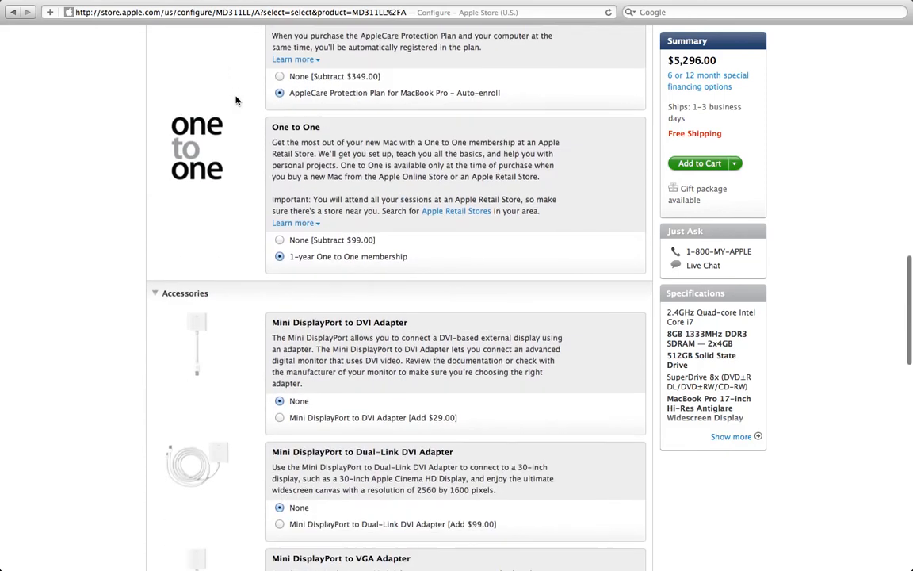
scroll(down, 3)
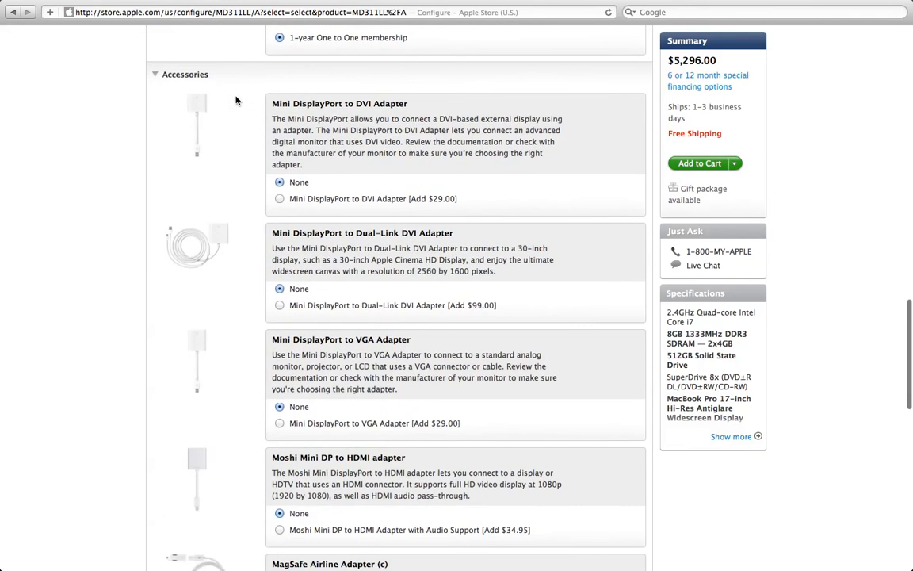
scroll(down, 3)
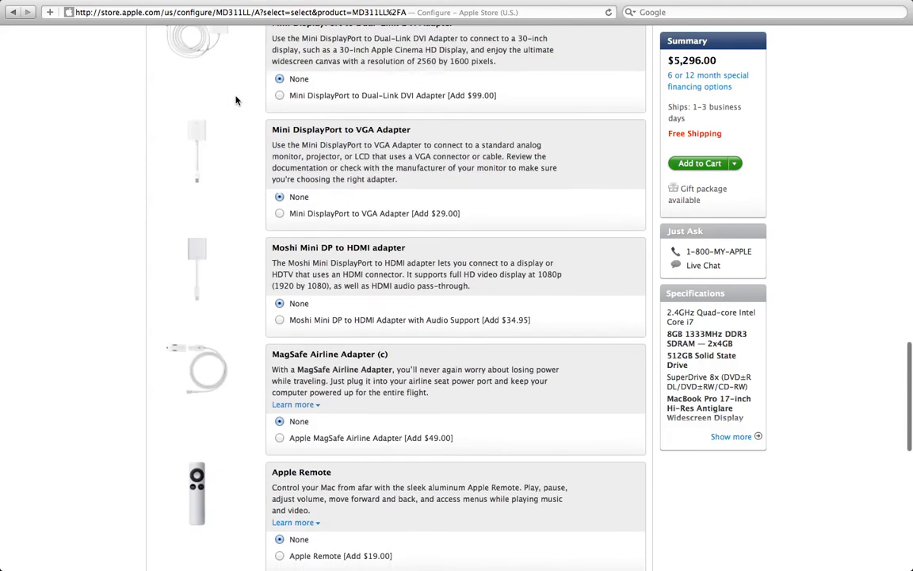
scroll(down, 3)
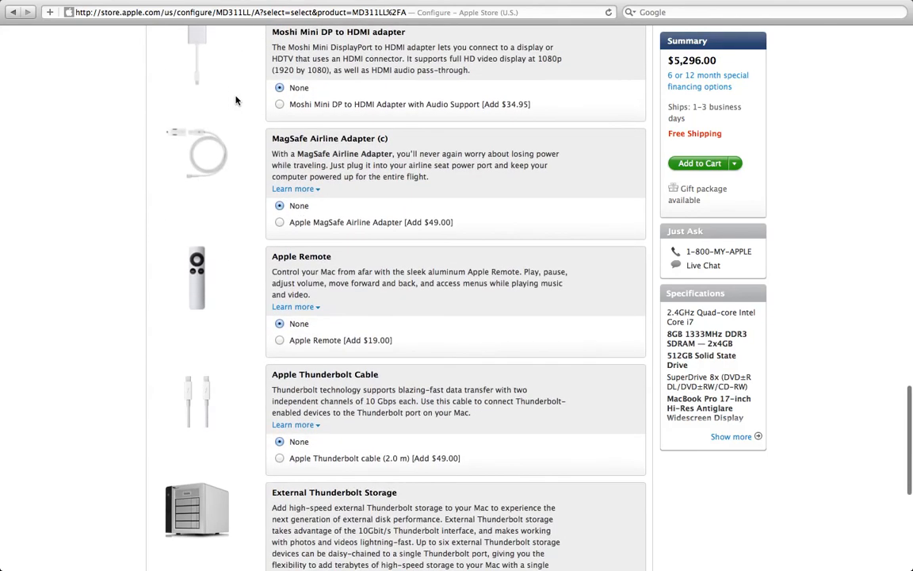
scroll(down, 3)
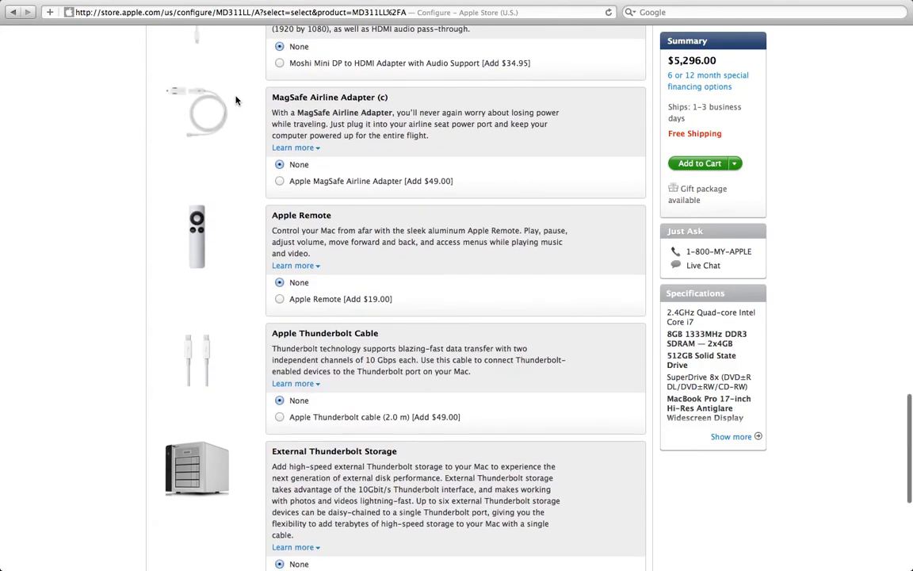
scroll(down, 3)
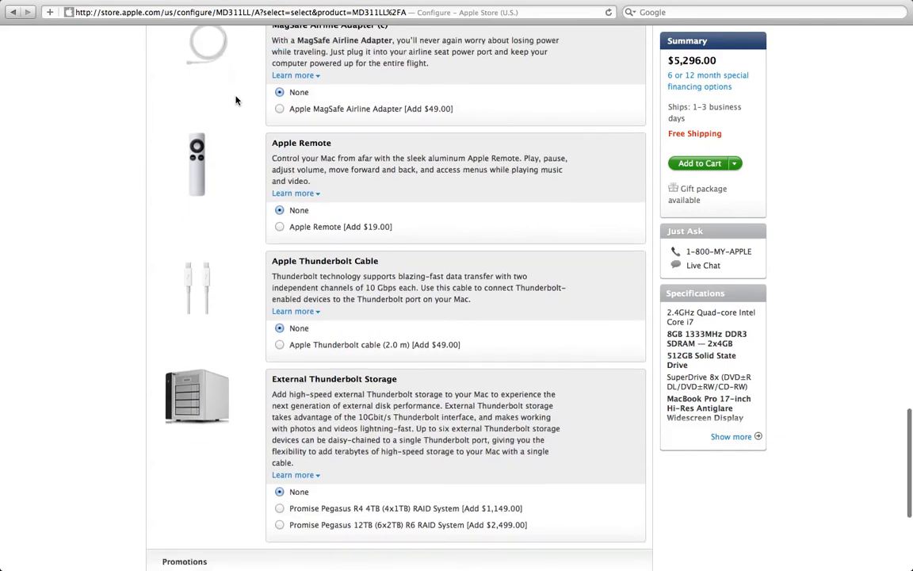
scroll(down, 3)
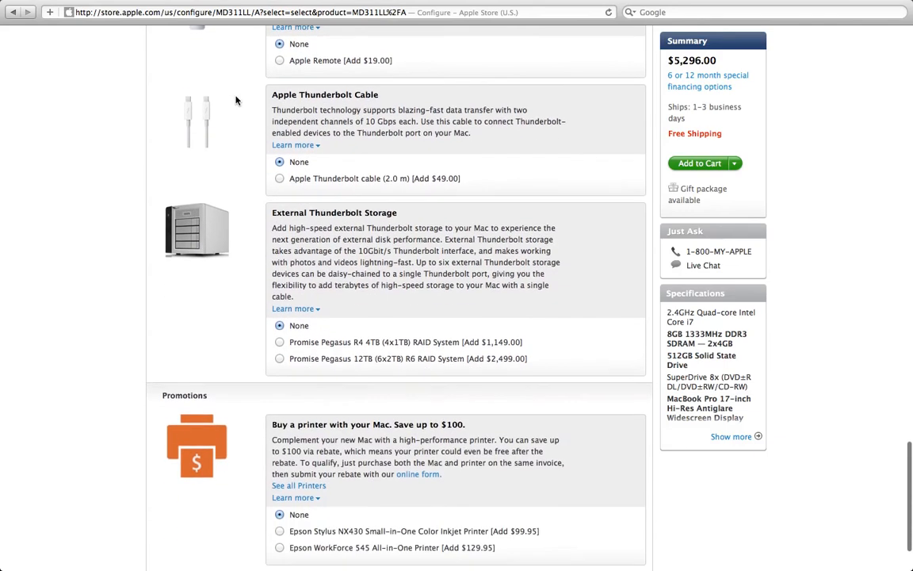
scroll(down, 3)
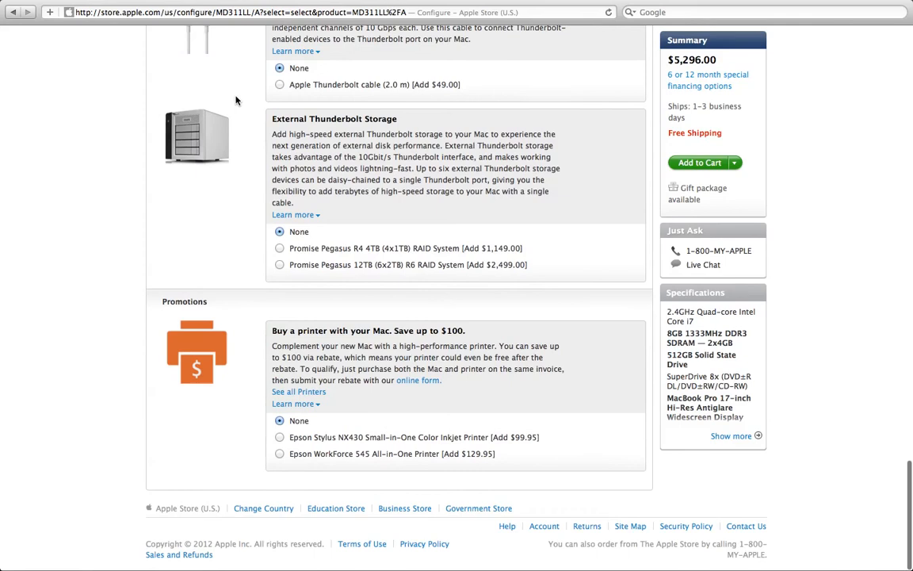
scroll(up, 3)
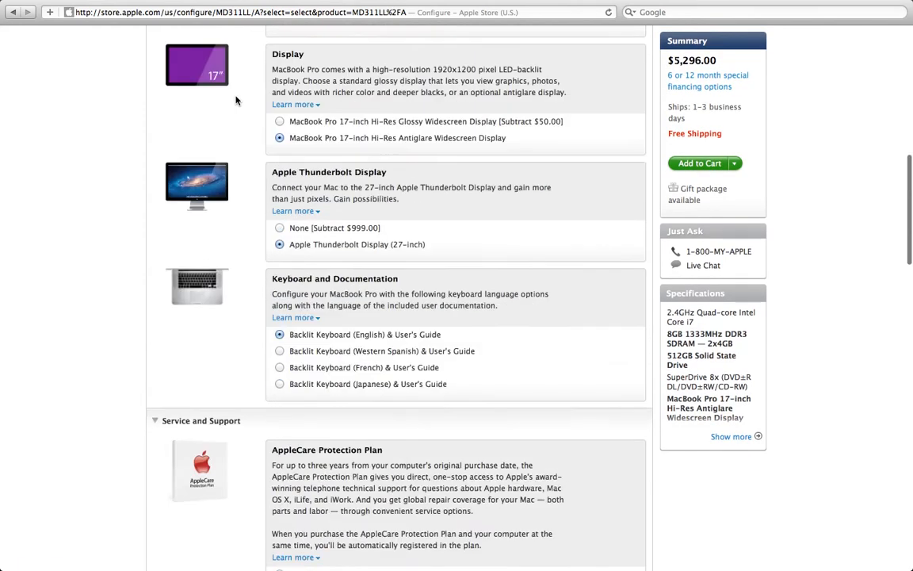
scroll(up, 3)
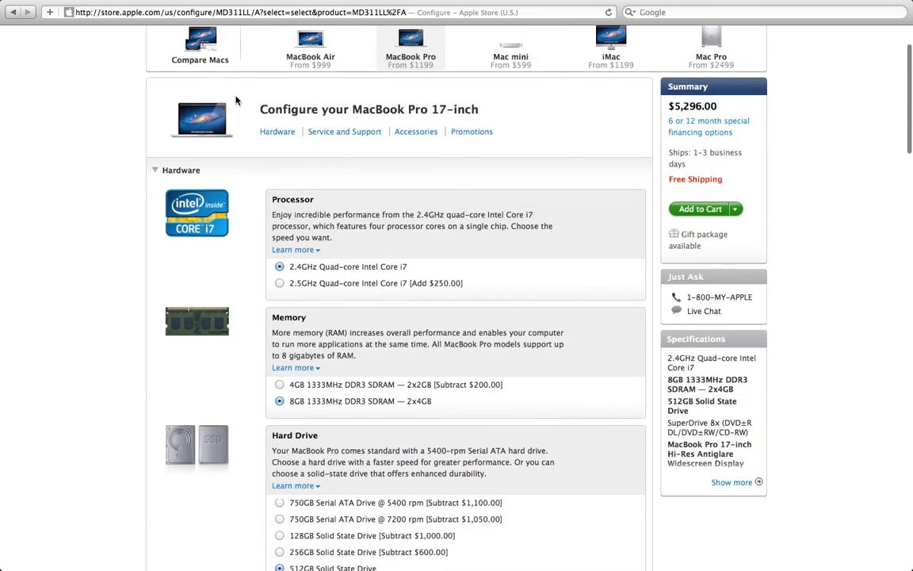
mouse_move(520, 149)
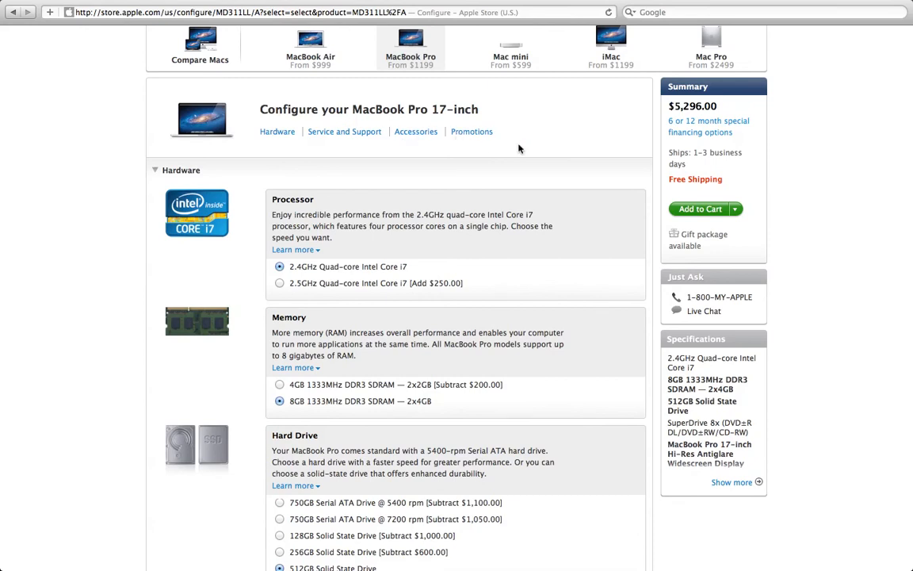
mouse_move(311, 158)
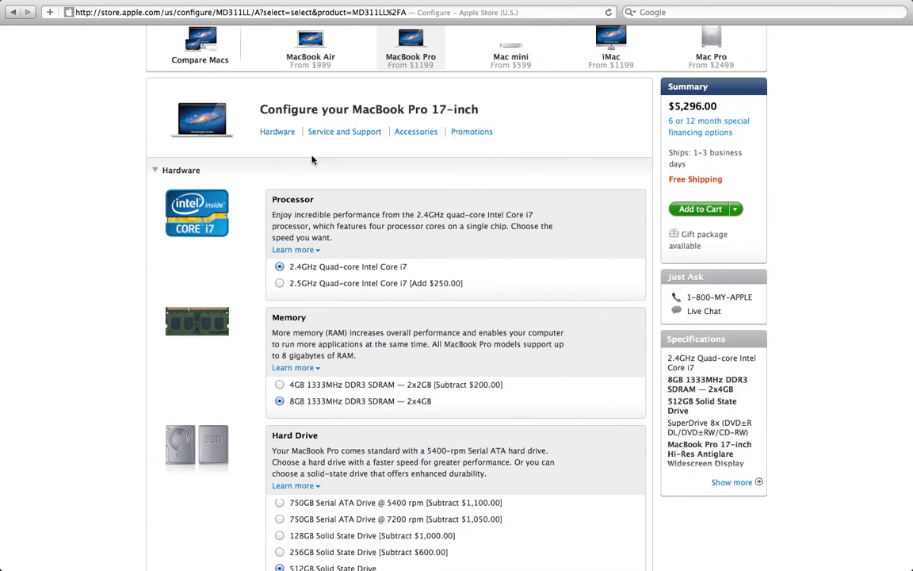
mouse_move(276, 165)
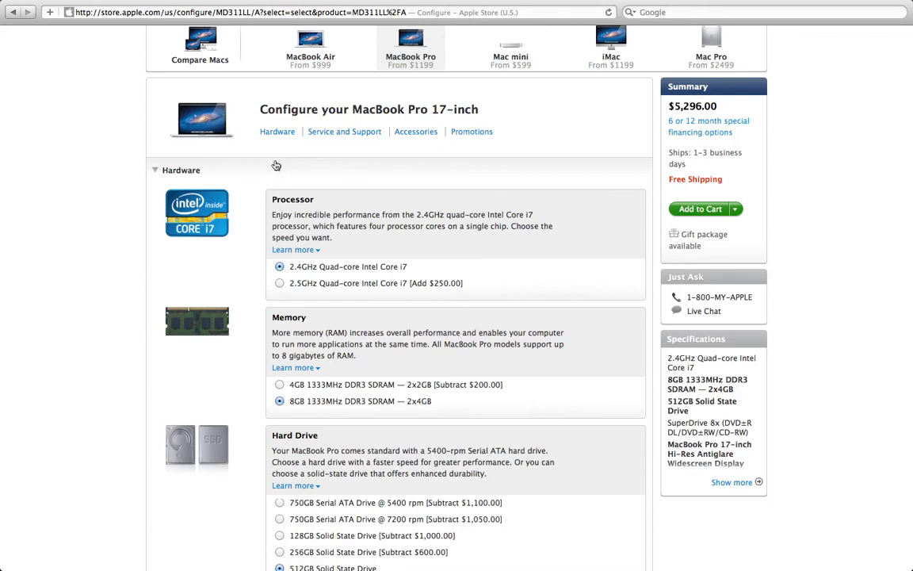
mouse_move(253, 168)
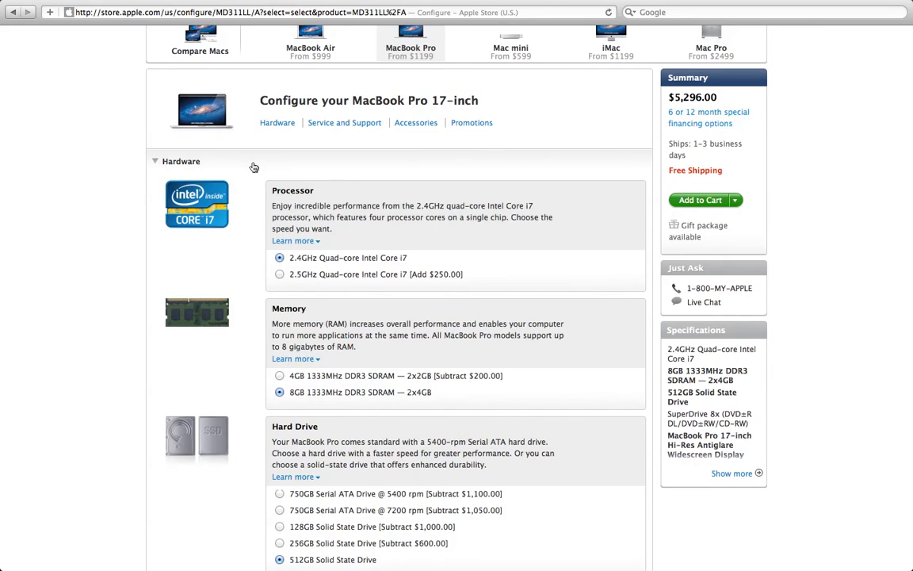
mouse_move(755, 163)
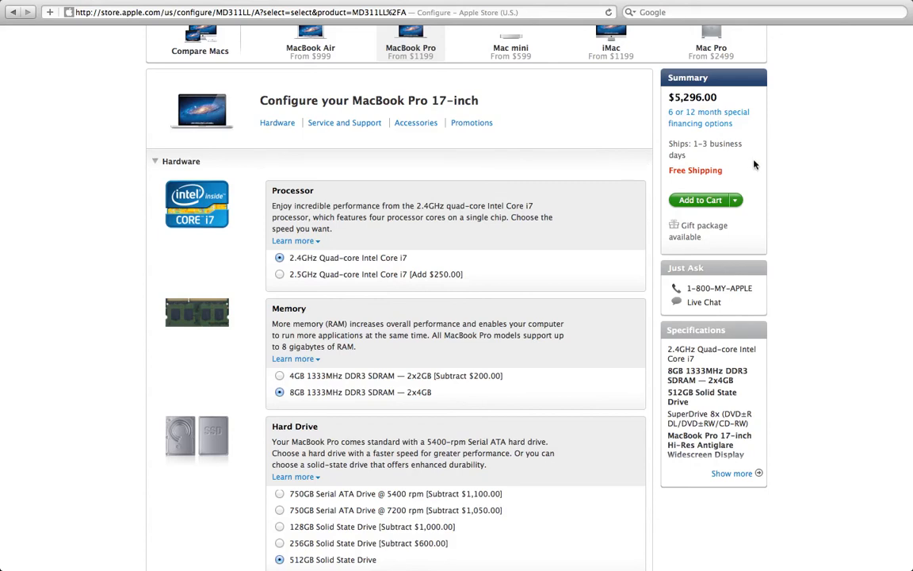
mouse_move(662, 147)
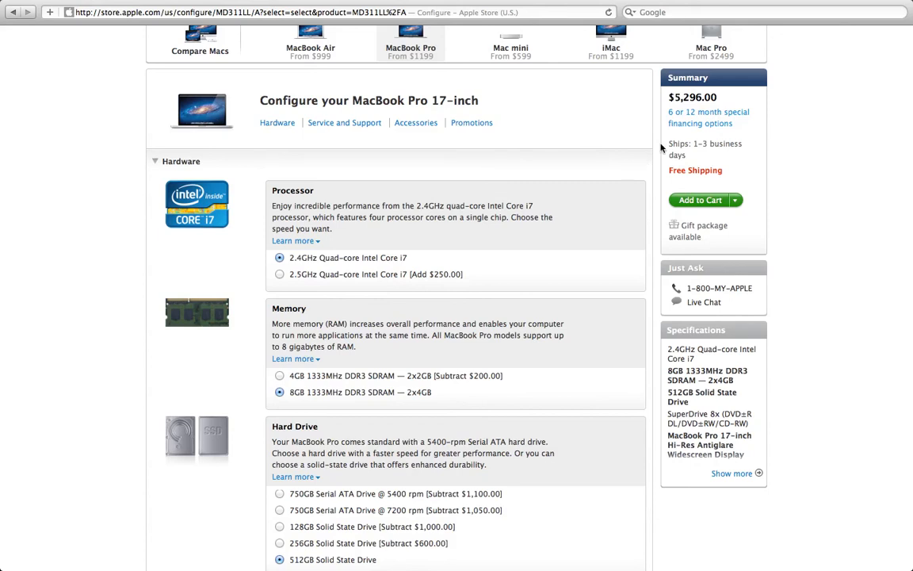
mouse_move(633, 143)
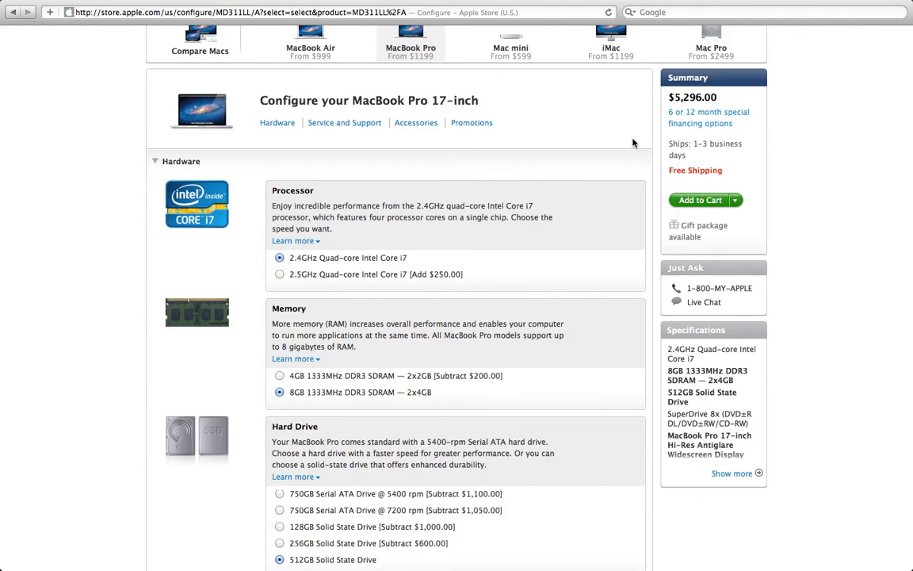
scroll(down, 3)
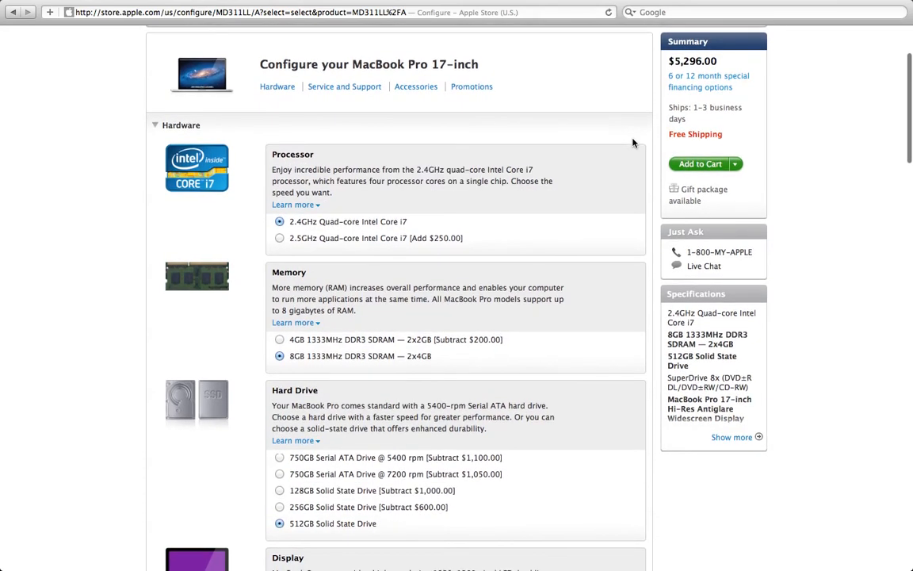
scroll(down, 3)
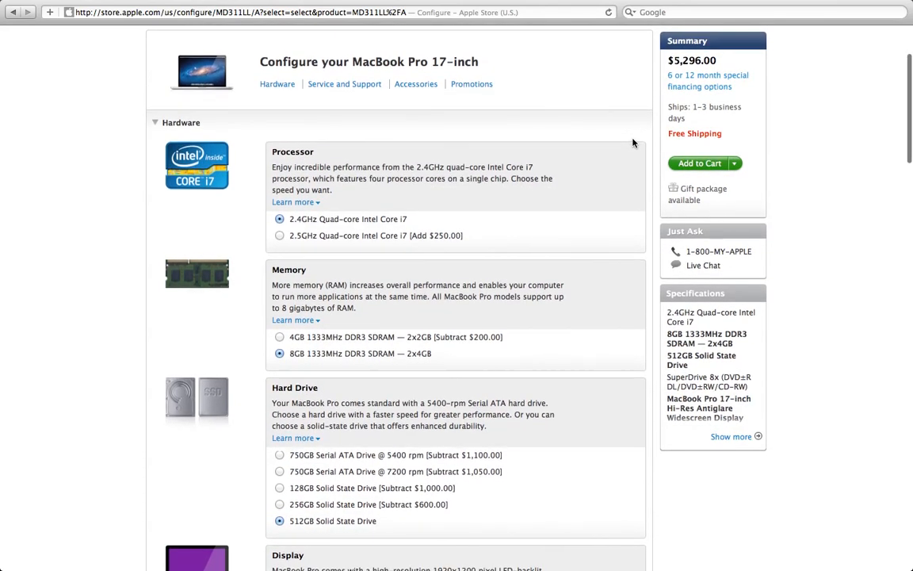
scroll(up, 3)
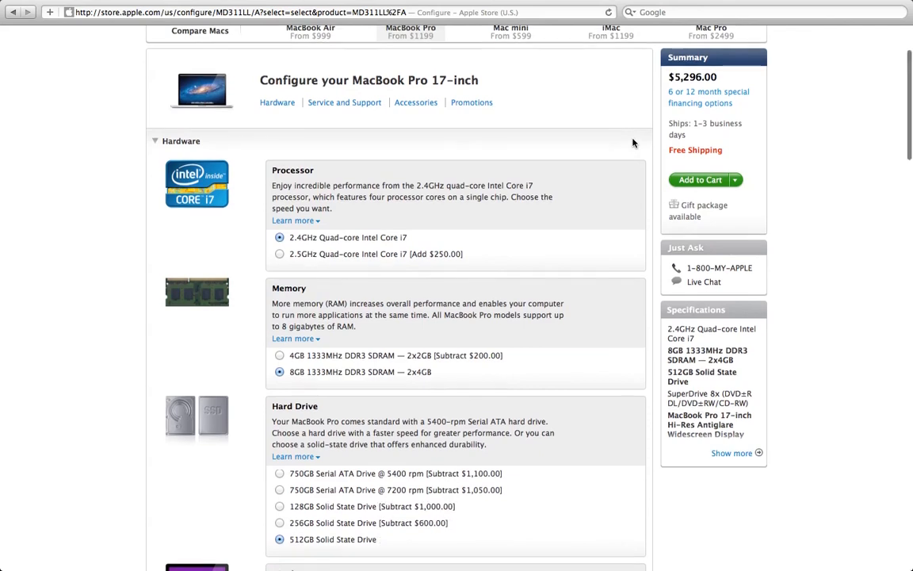